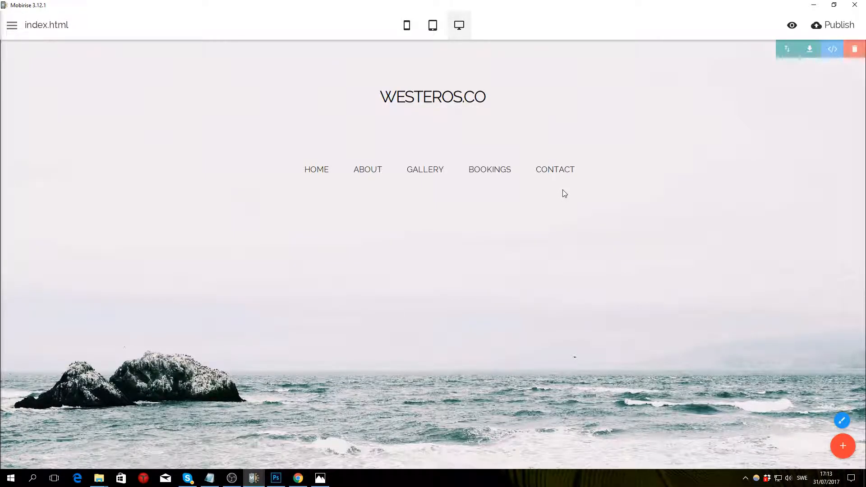
mouse_move(325, 213)
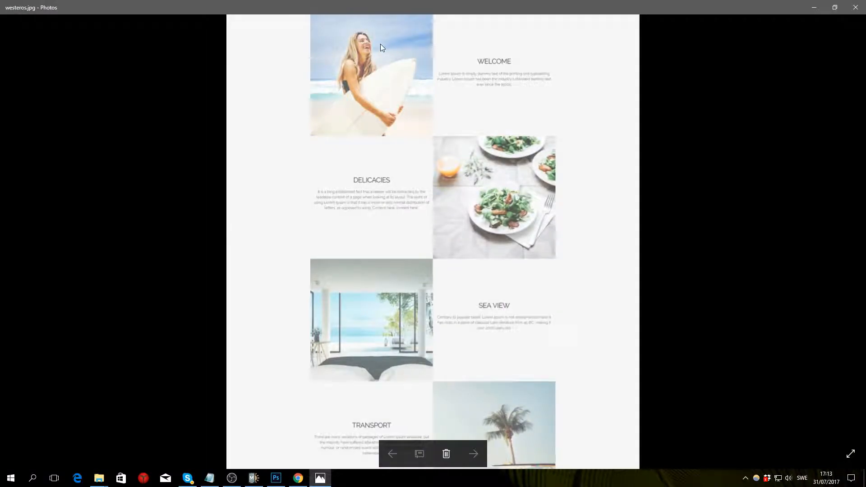
mouse_move(394, 58)
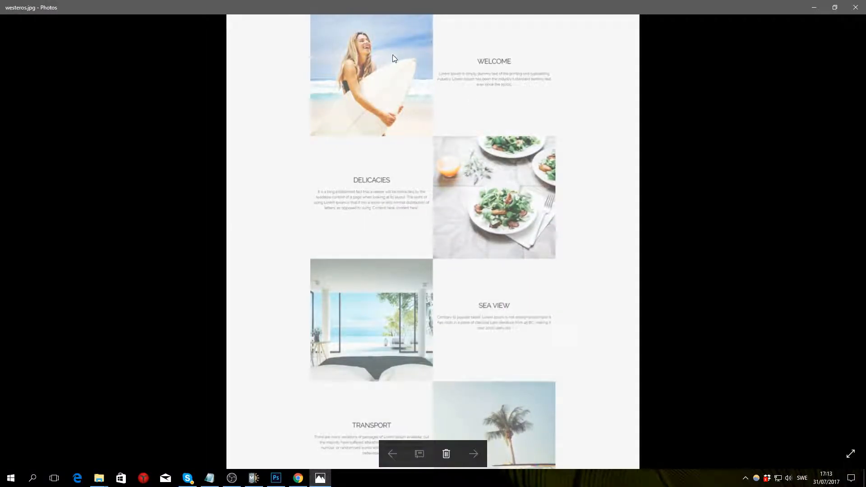
Add 'Solid Color Intro With Image' blocks below the WESTEROS.CO header from the Blocks panel
left_click(320, 478)
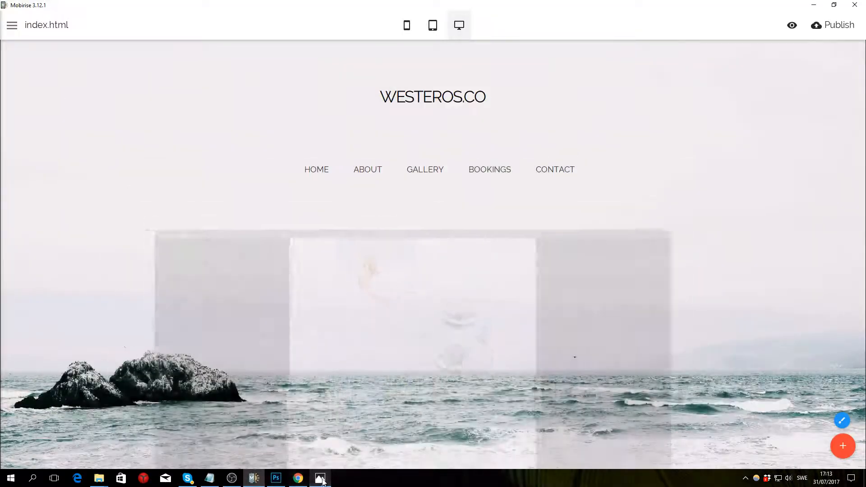
left_click(843, 445)
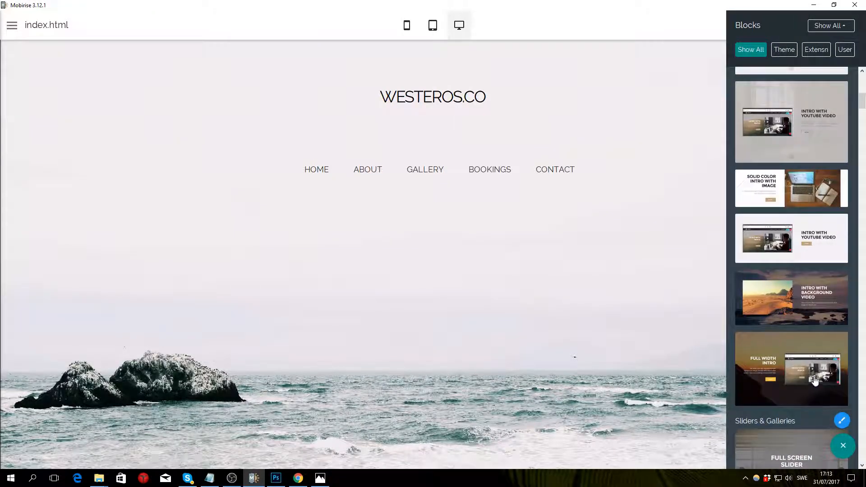
mouse_move(758, 195)
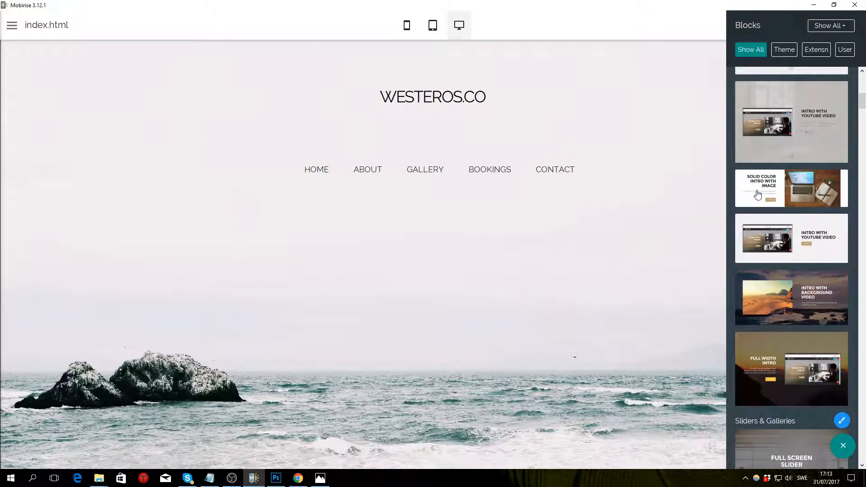
mouse_move(786, 196)
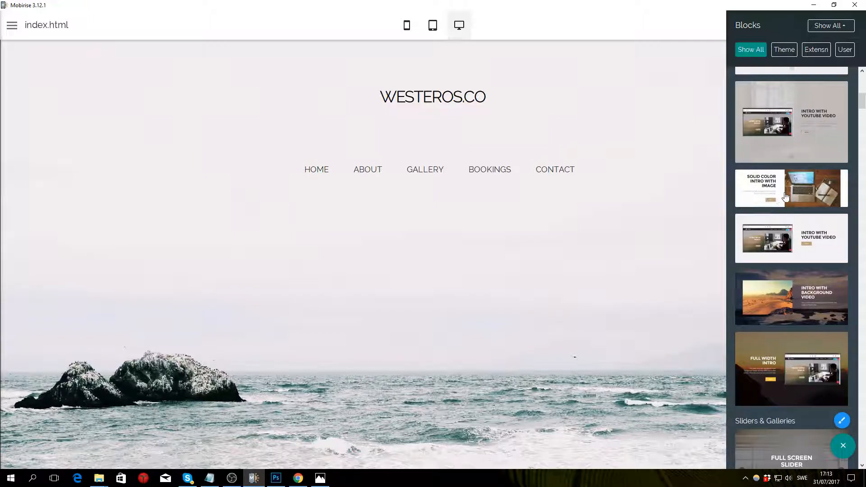
left_click(791, 187)
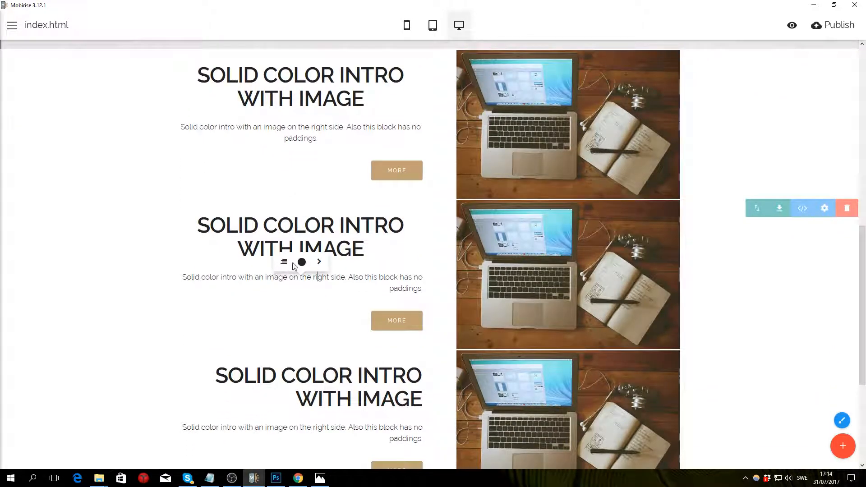
scroll("up", 3)
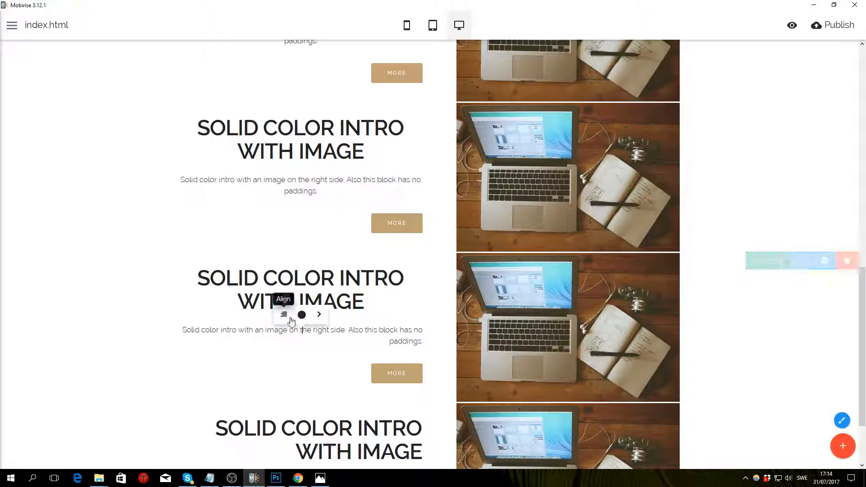
scroll("down", 3)
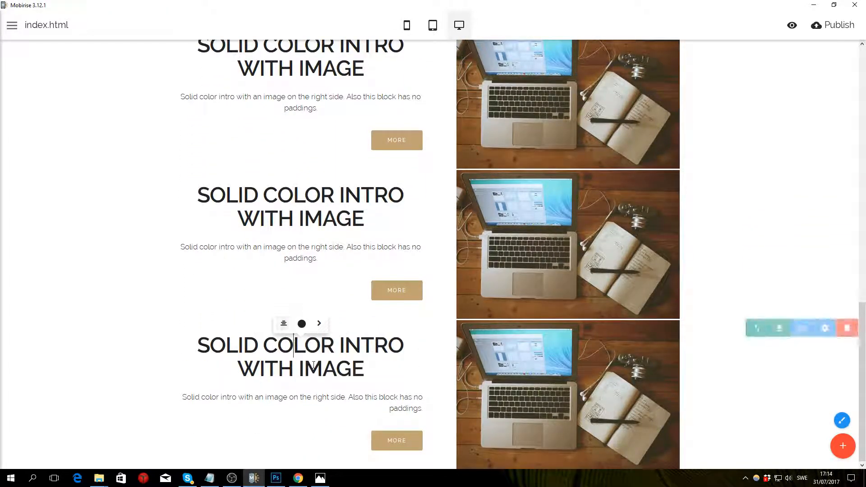
mouse_move(283, 382)
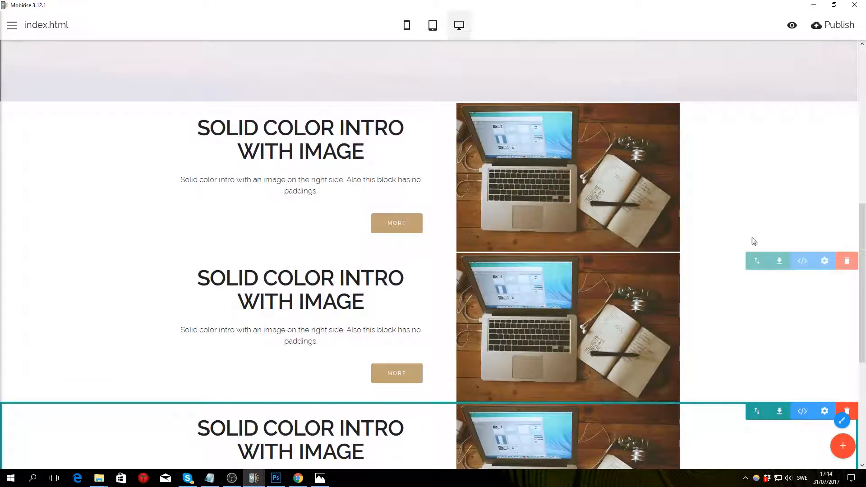
mouse_move(823, 111)
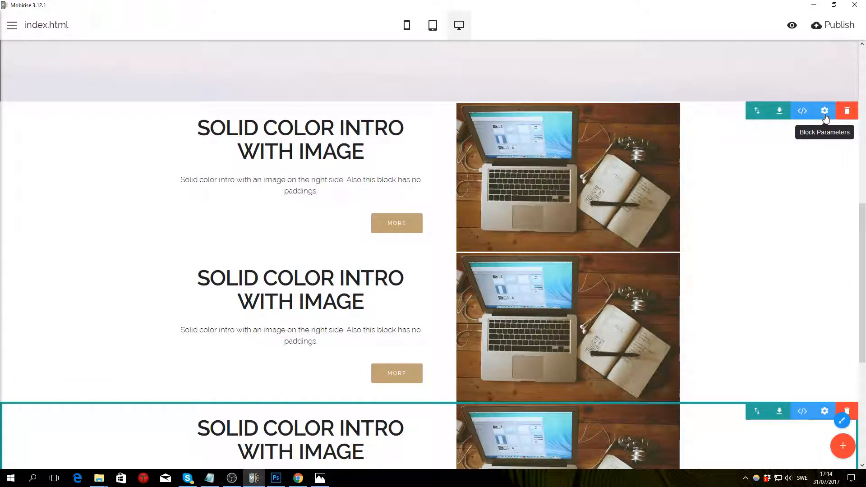
Hide the first intro block's buttons and move its image to the left side
left_click(823, 110)
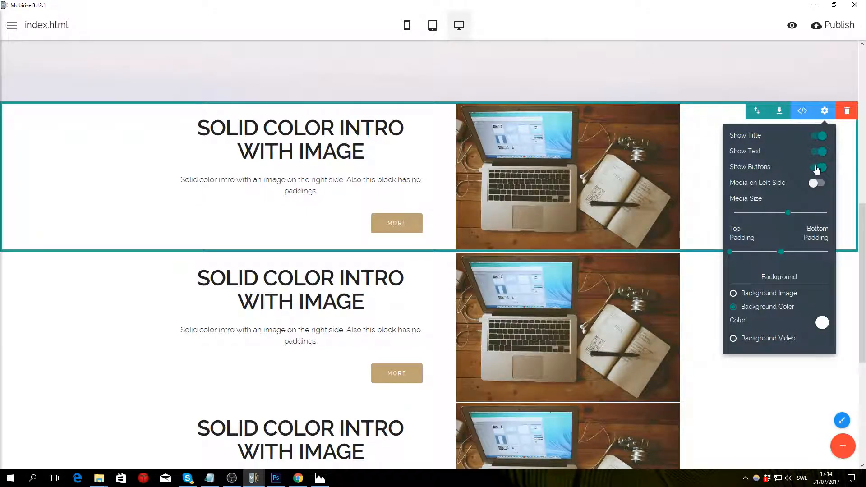
left_click(817, 168)
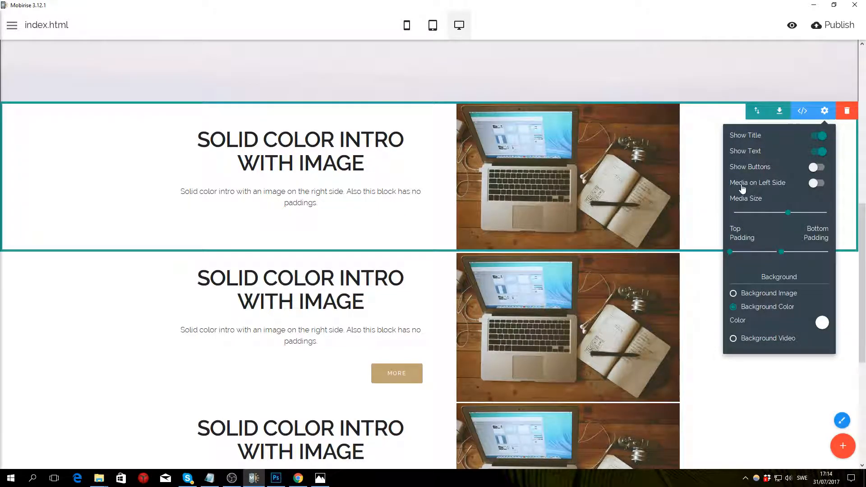
left_click(816, 183)
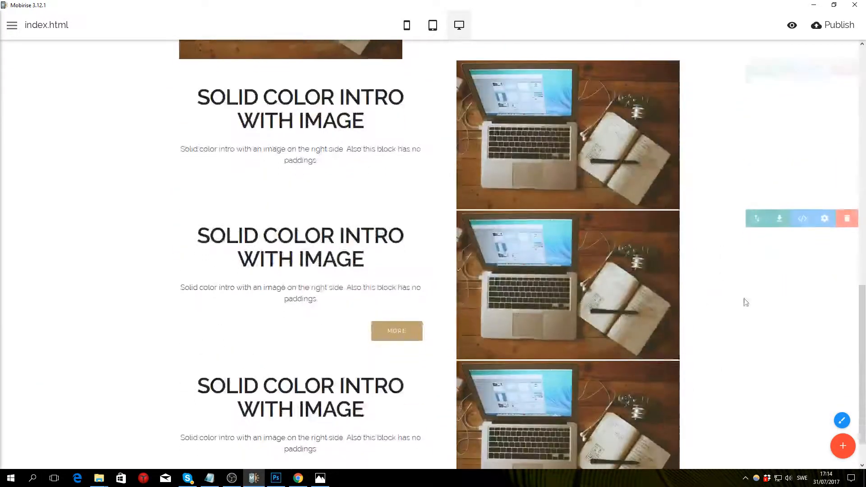
Move the third block's image left and hide the fourth block's buttons for a zigzag layout
left_click(823, 208)
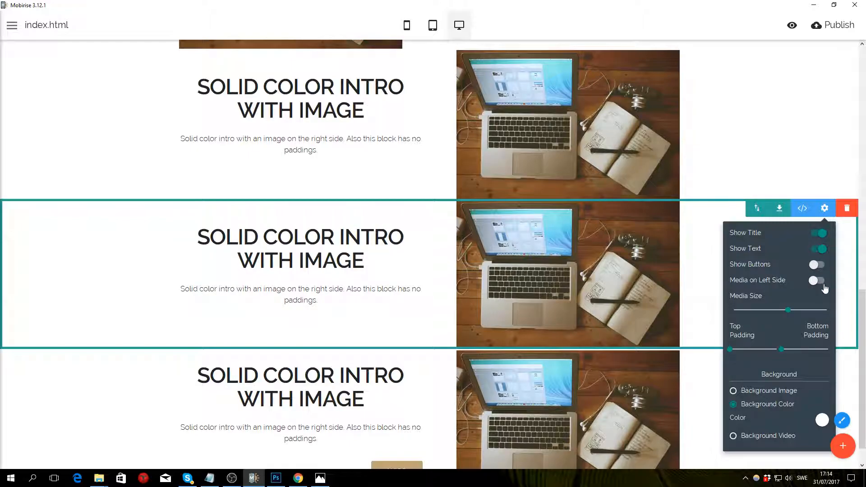
left_click(817, 279)
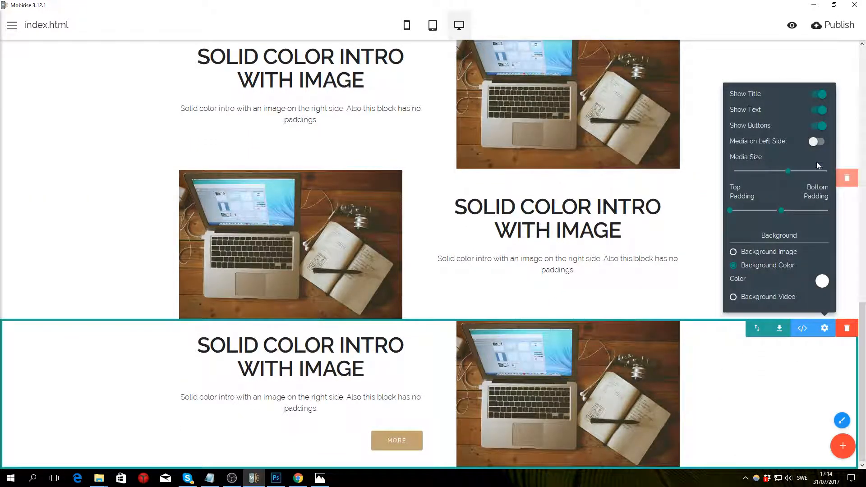
left_click(818, 126)
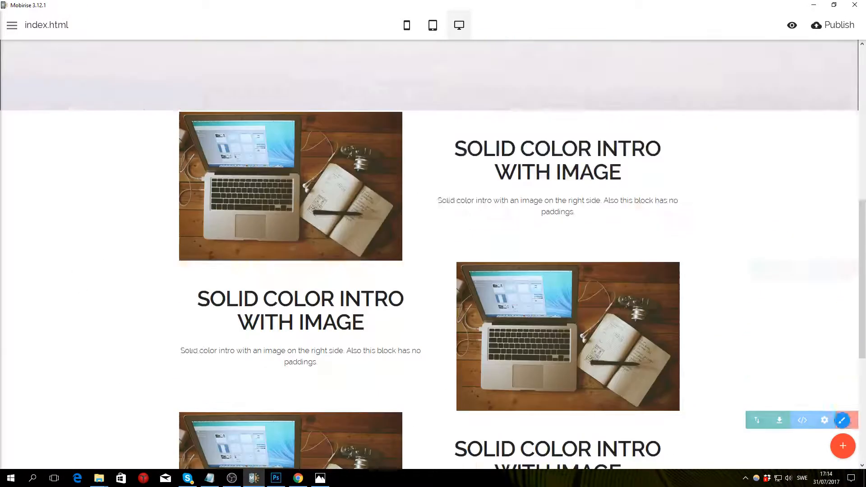
Retitle the second block heading to DELICACIES in lighter type
scroll("up", 3)
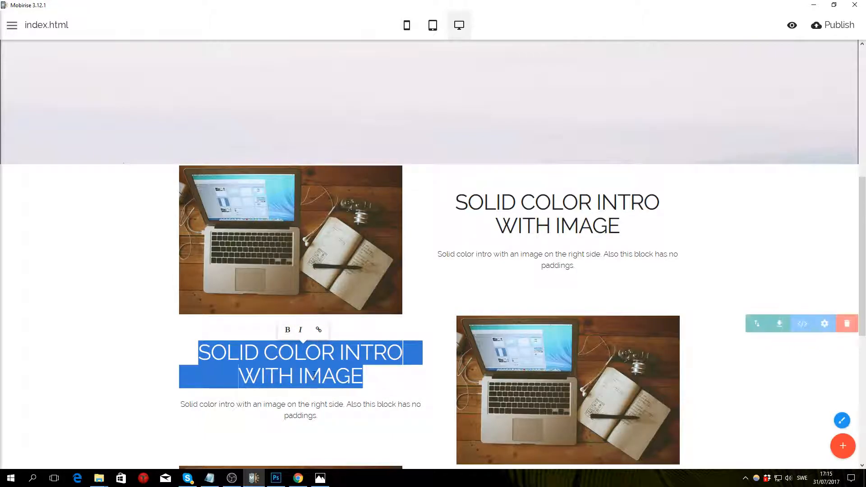
scroll("down", 3)
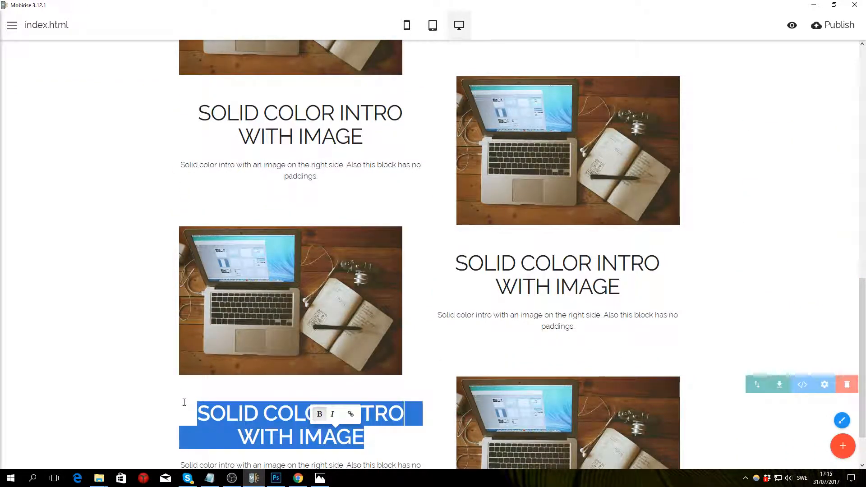
scroll("up", 3)
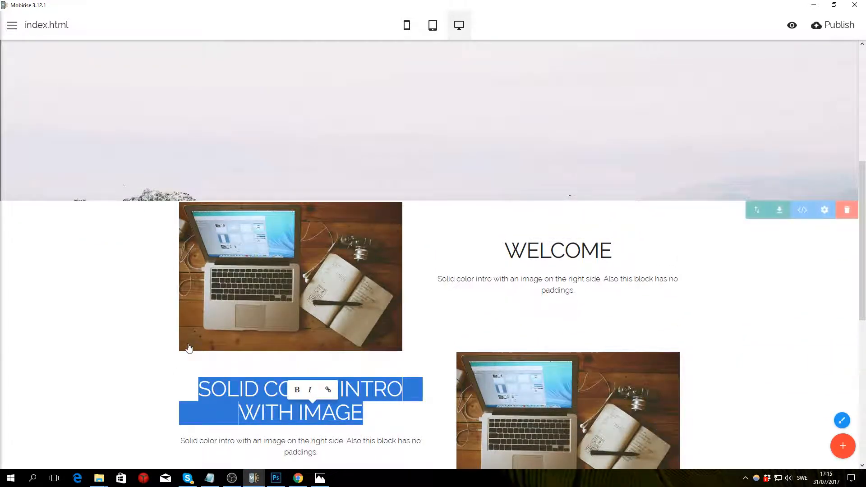
type("DELI")
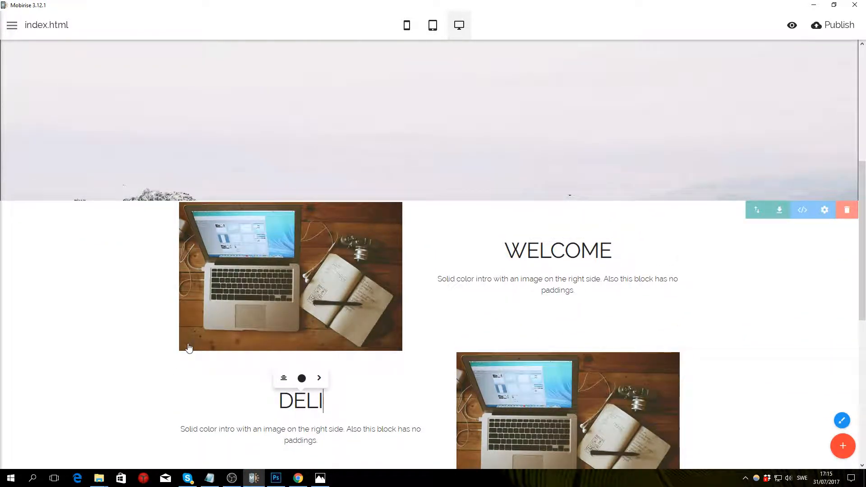
type("CACIES")
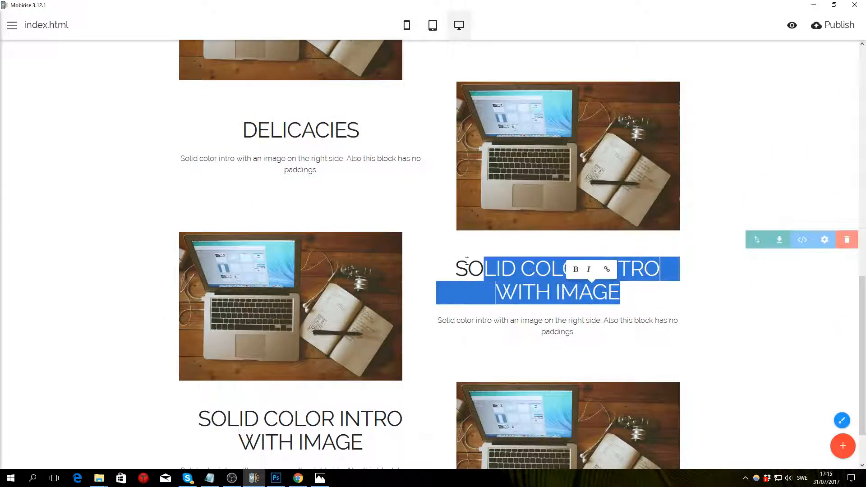
Retitle the third block heading to SEA VIEW and move to the fourth
type("SE")
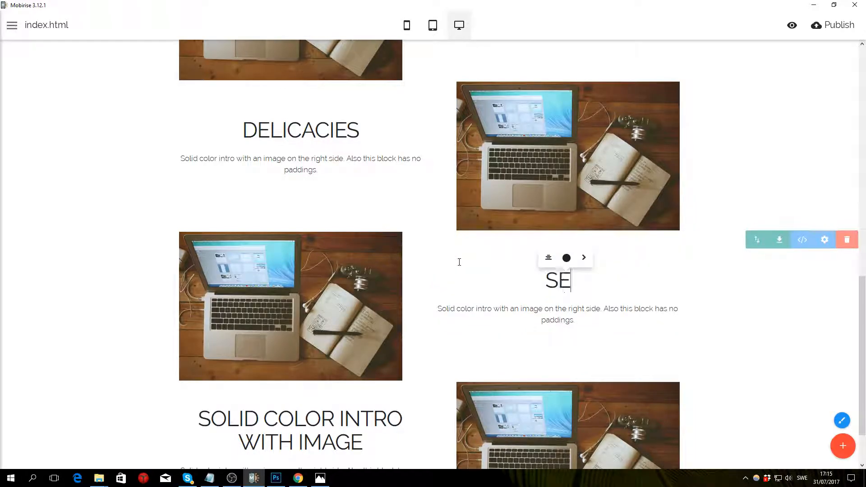
type("A VIEW")
left_click(300, 429)
type("TRANSPO")
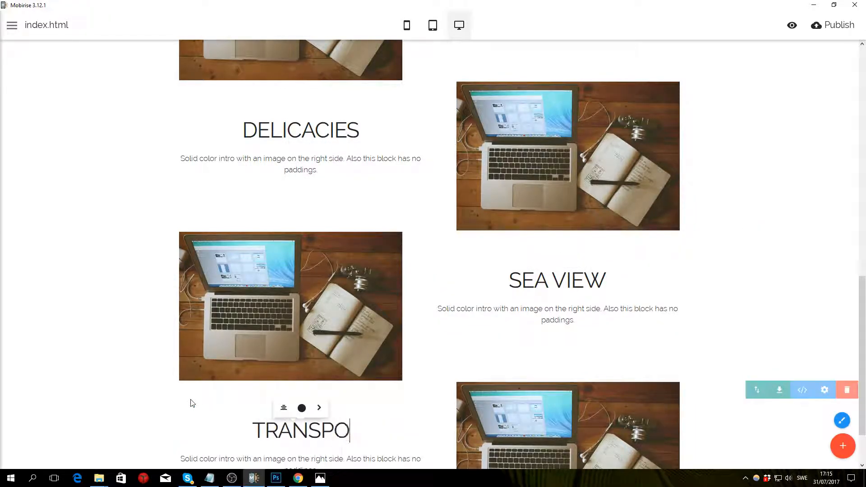
scroll("up", 3)
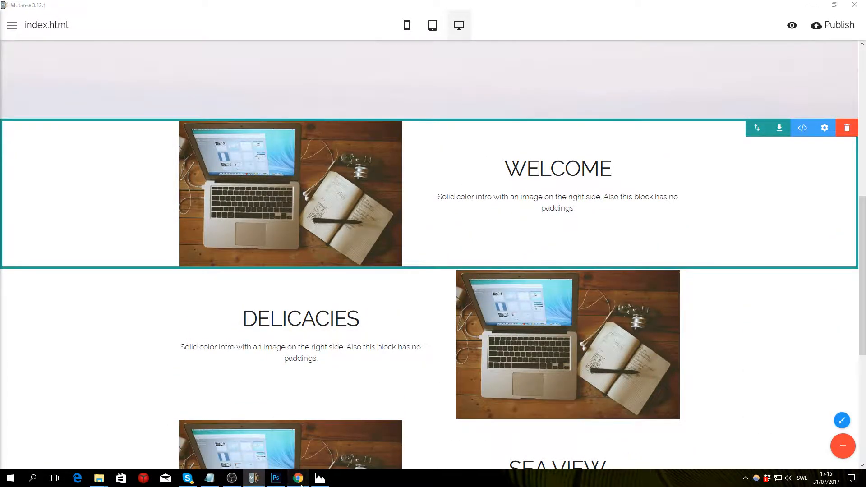
Paste Lorem Ipsum paragraphs from lipsum.com into the WELCOME and other block descriptions
left_click(297, 478)
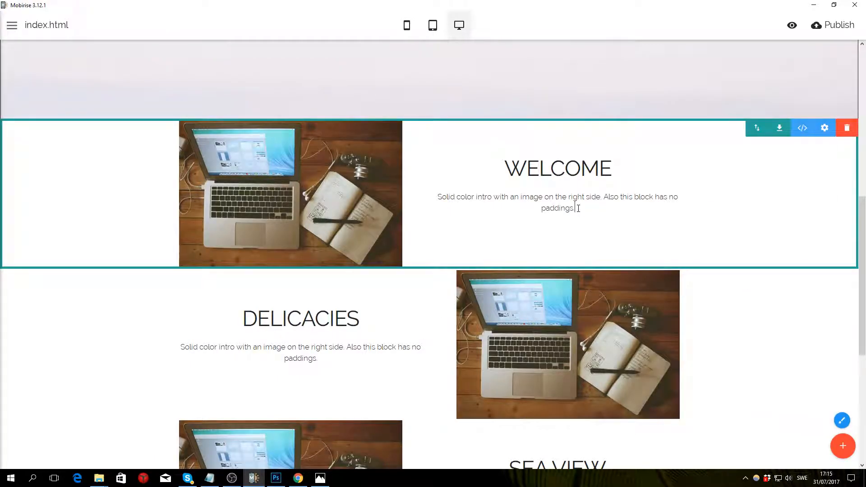
left_click(557, 203)
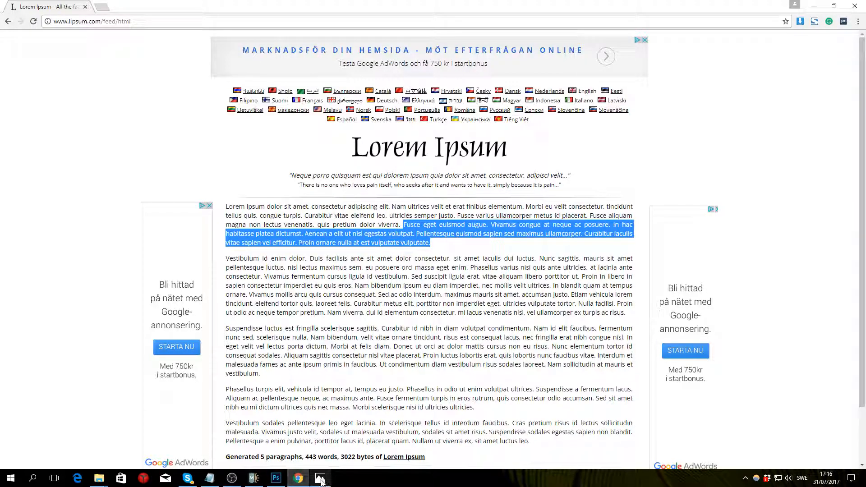
left_click(320, 479)
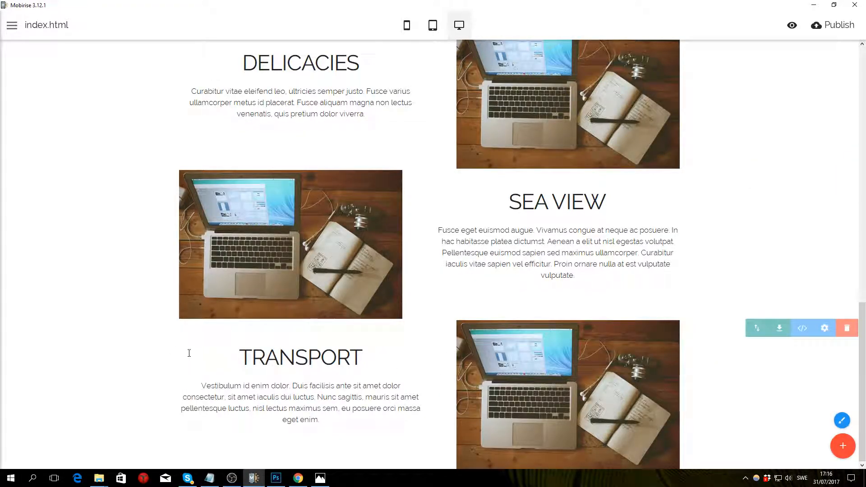
Replace the DELICACIES laptop picture with the retrofood salad photo from the WESTEROS folder
scroll("up", 3)
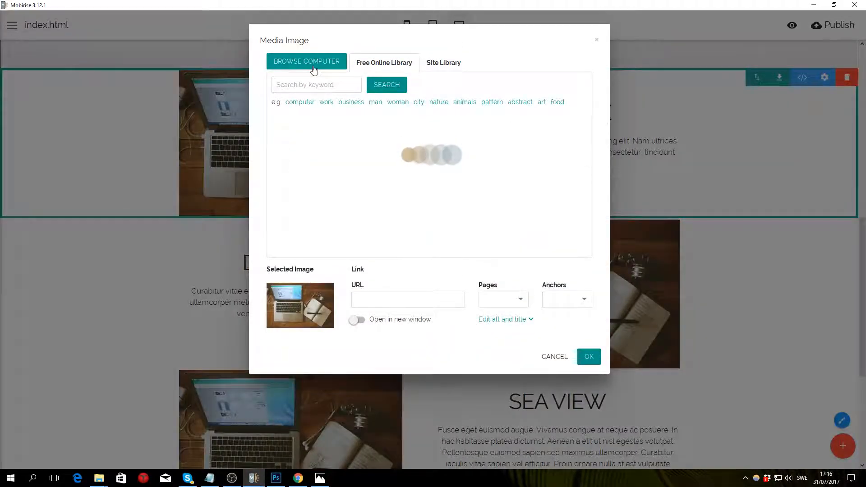
left_click(306, 62)
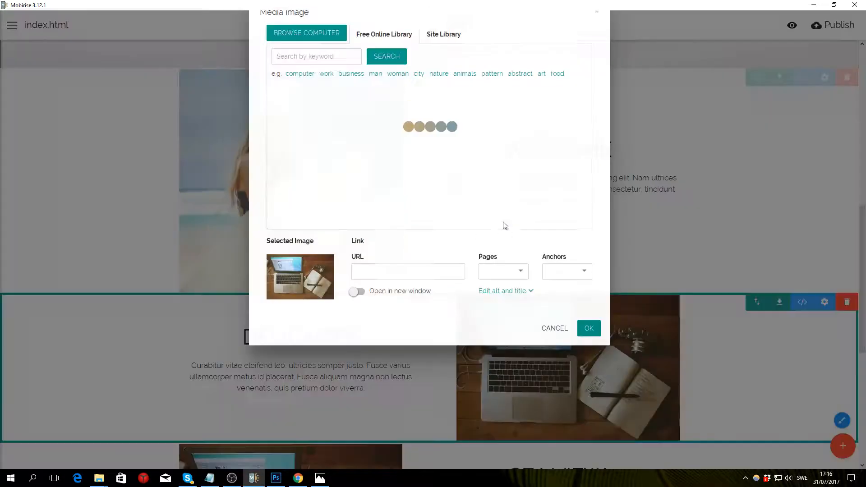
left_click(306, 34)
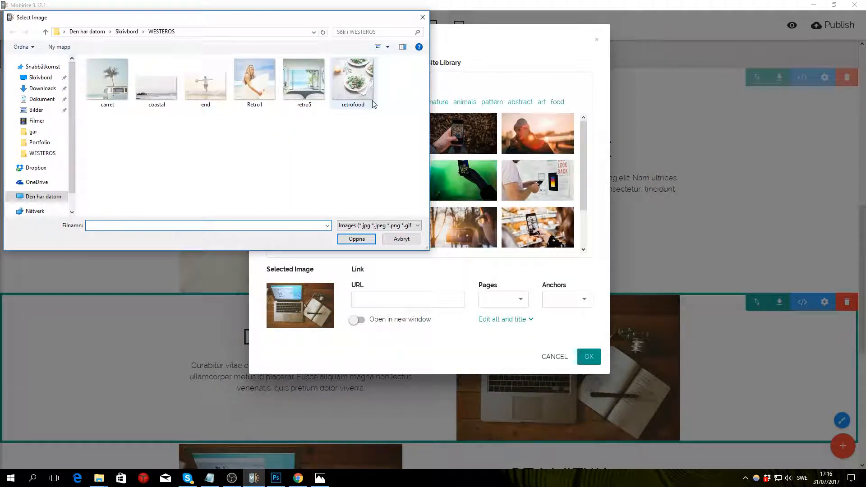
double_click(352, 79)
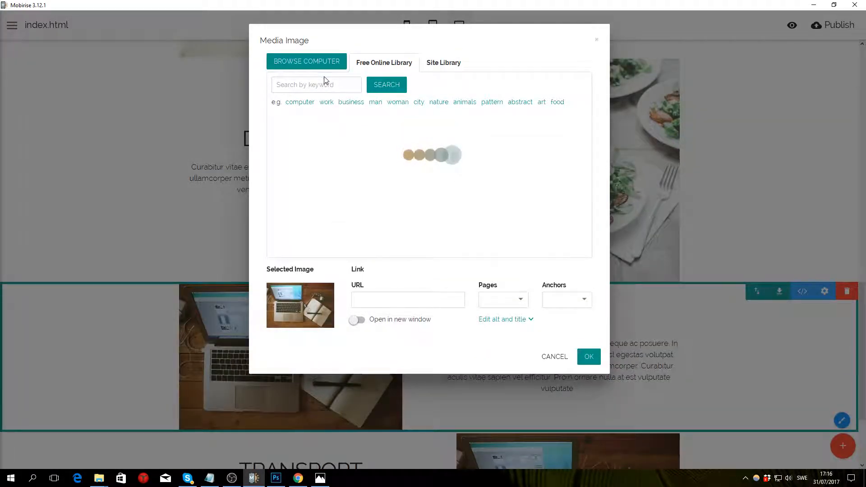
Set the seaside room photo for SEA VIEW and the beach van photo for TRANSPORT
left_click(306, 61)
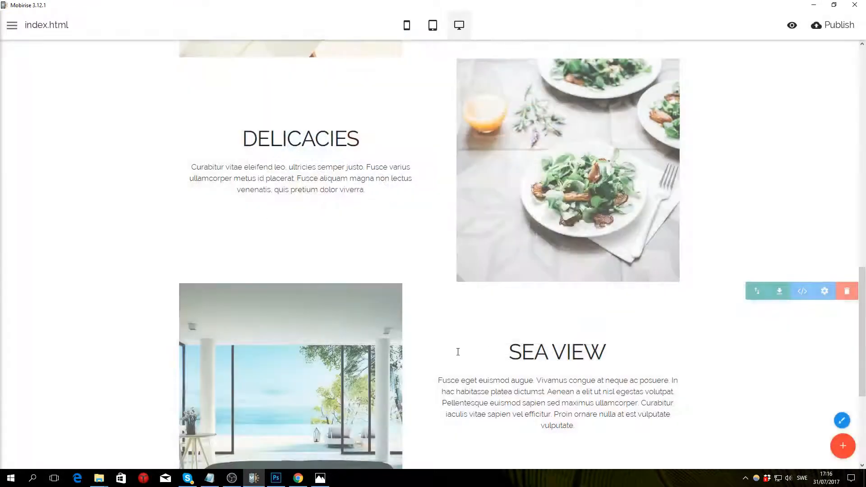
scroll("down", 3)
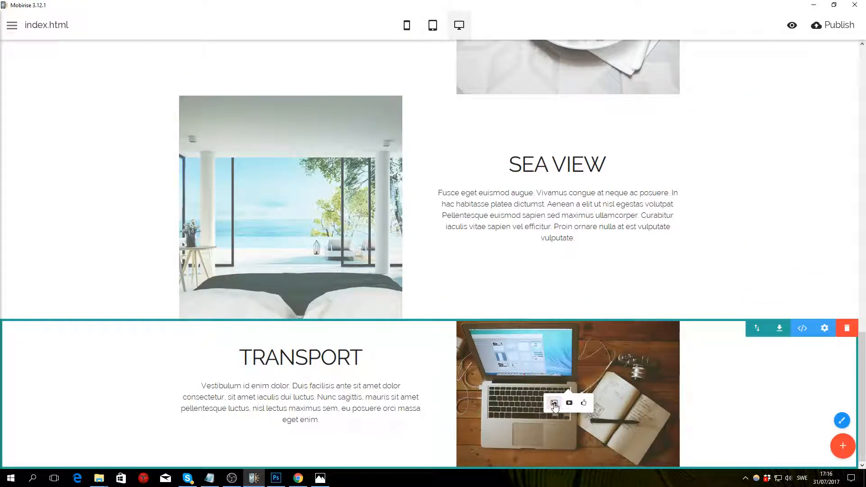
left_click(554, 403)
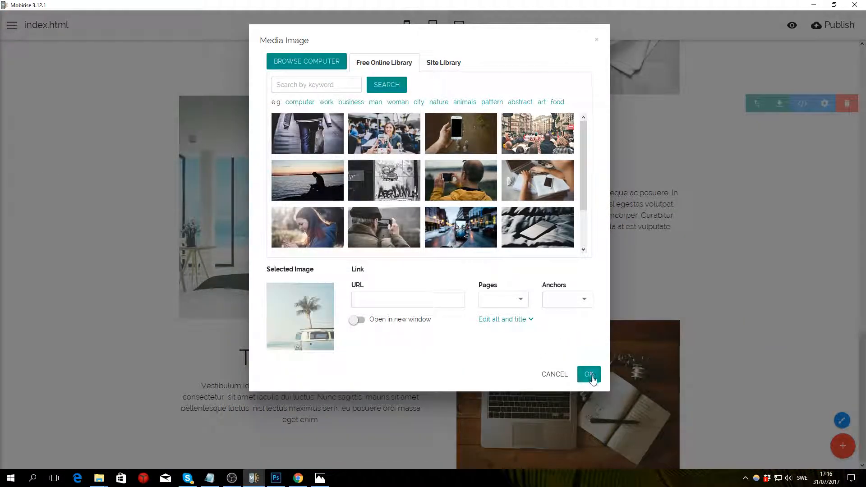
left_click(588, 374)
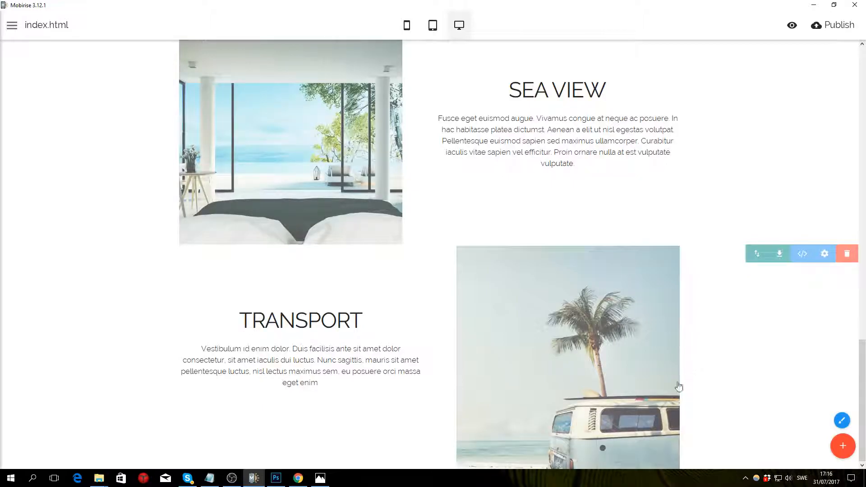
Reduce the DELICACIES title font size from 48 to 32
scroll("up", 3)
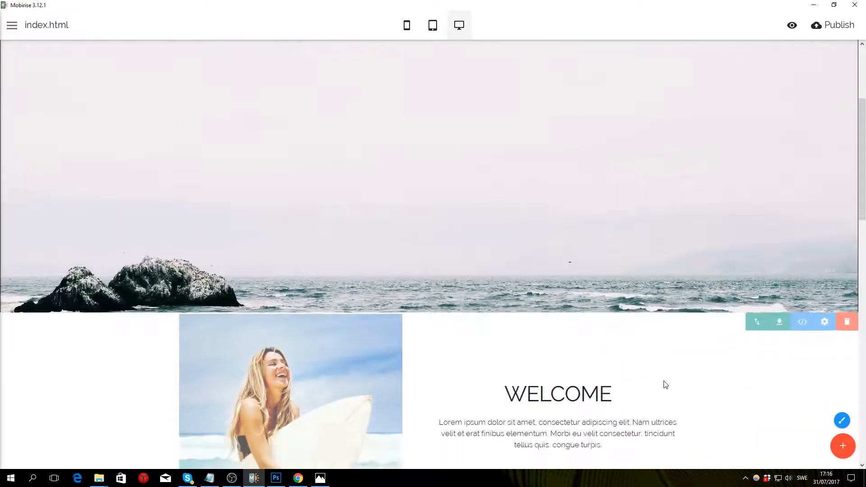
scroll("down", 3)
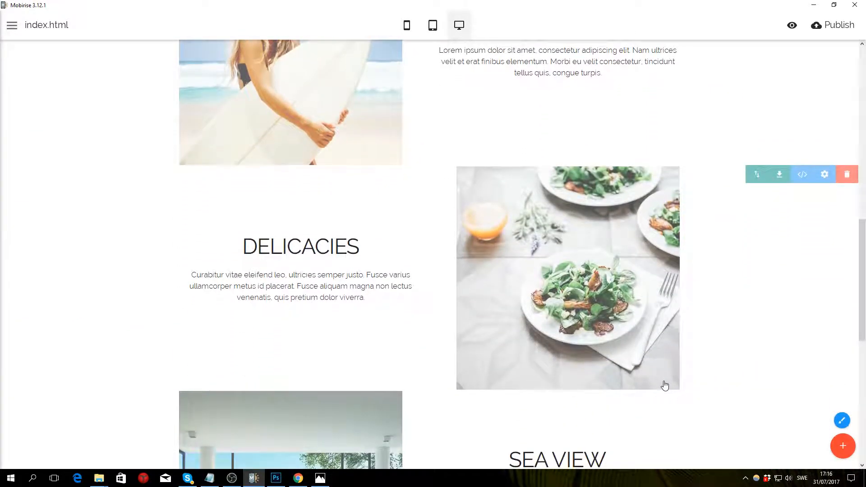
scroll("up", 3)
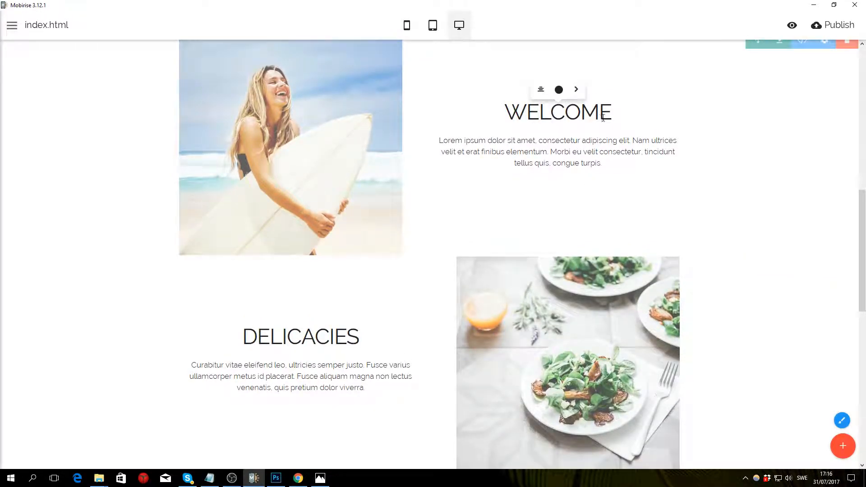
double_click(557, 111)
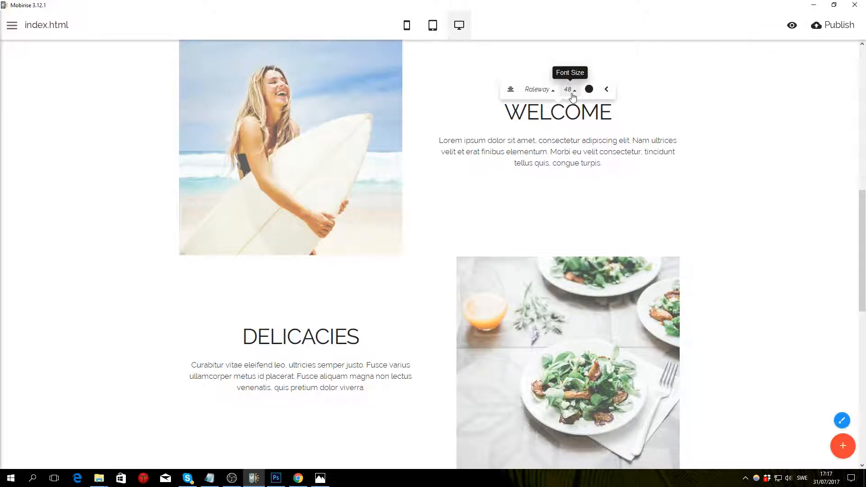
left_click(569, 90)
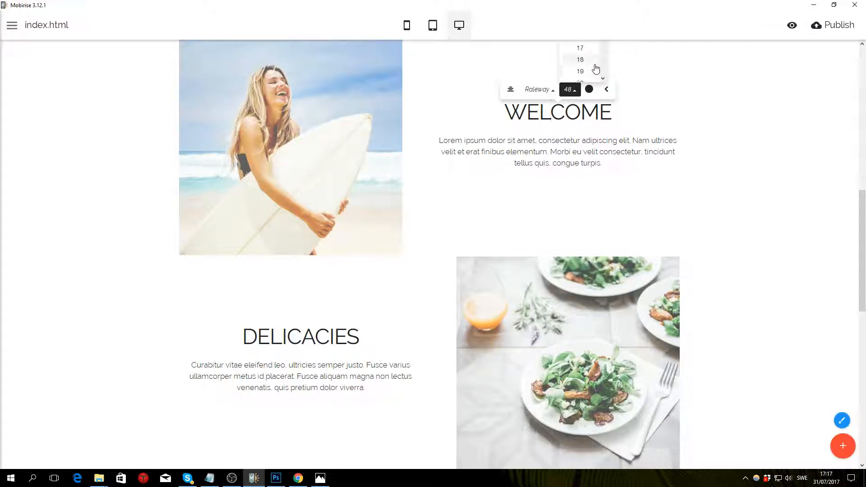
scroll("down", 3)
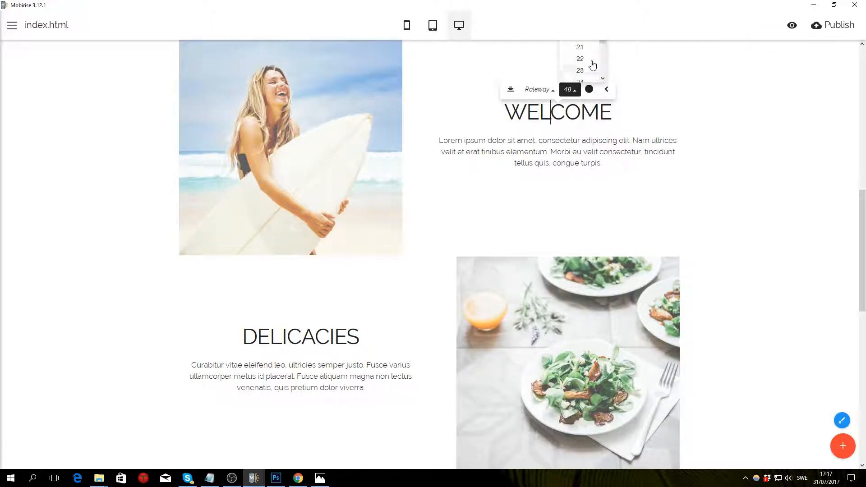
scroll("down", 3)
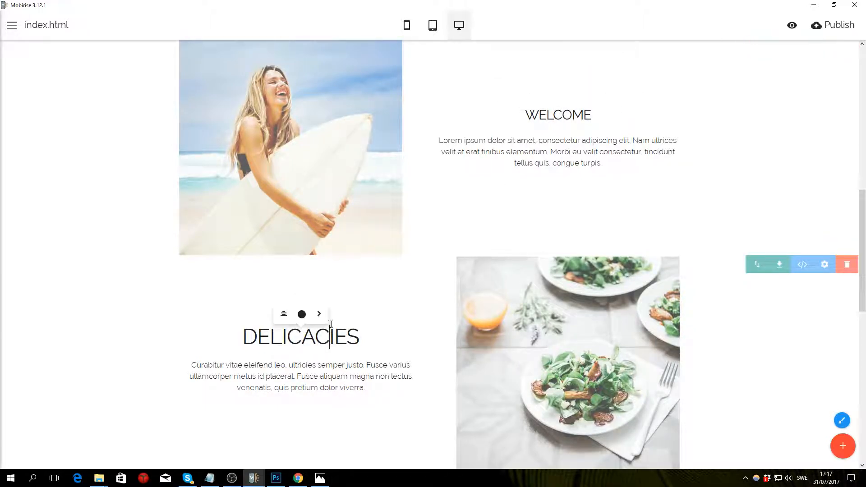
left_click(312, 314)
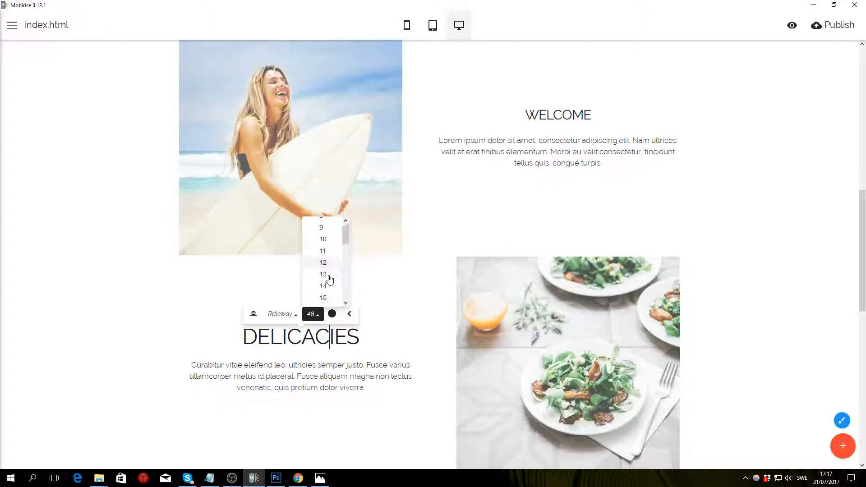
scroll("down", 3)
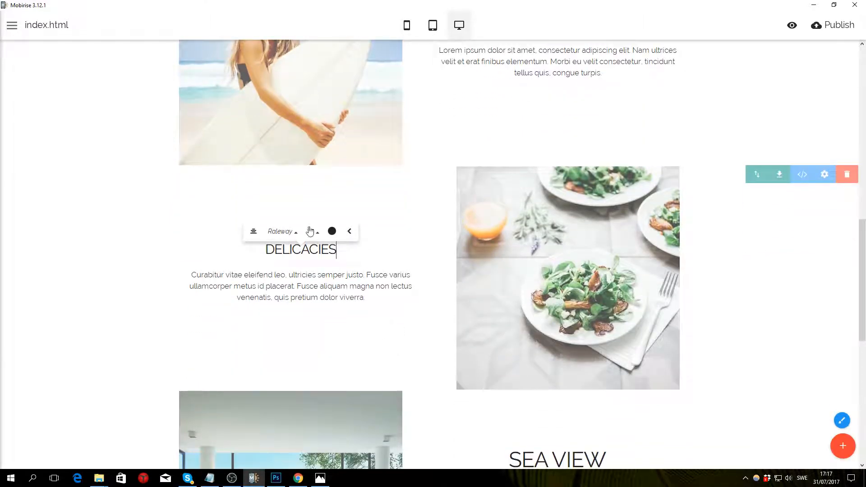
left_click(312, 231)
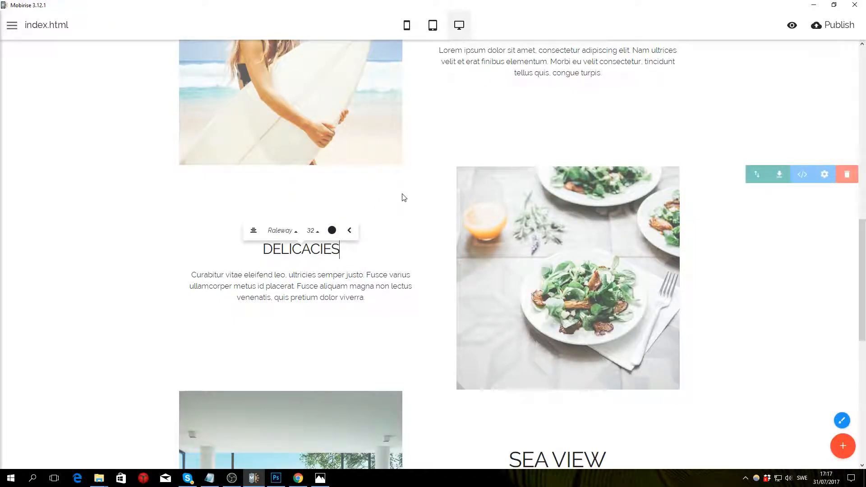
Reduce the WELCOME title font size to 32
scroll("up", 3)
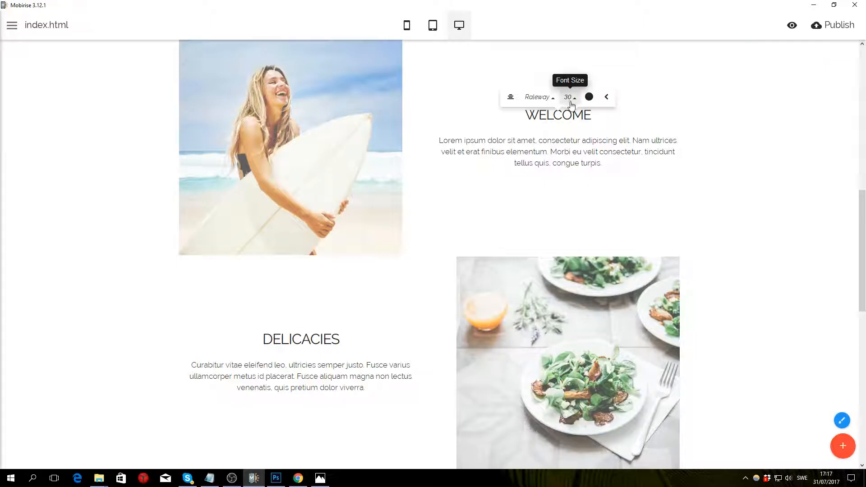
left_click(569, 96)
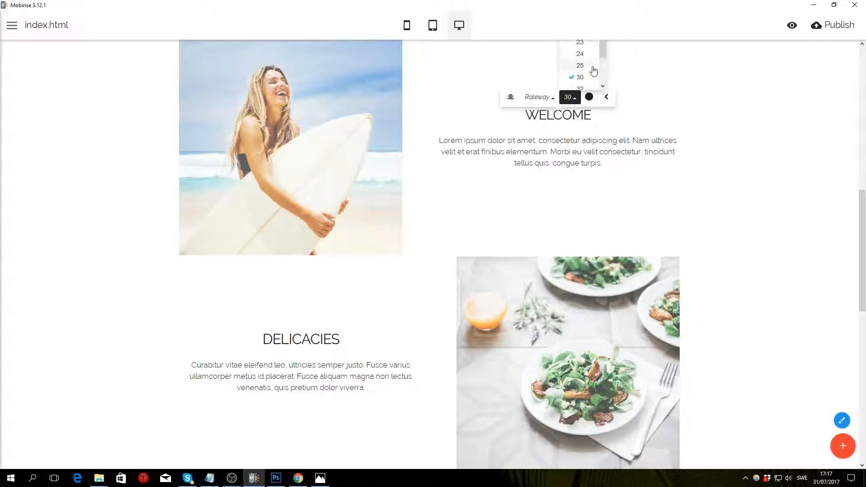
left_click(480, 174)
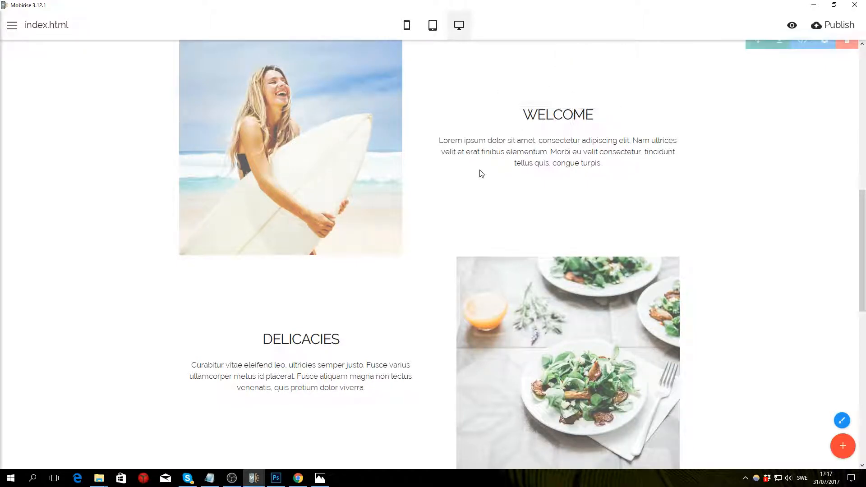
Reduce the SEA VIEW and TRANSPORT title font sizes to 32
scroll("down", 3)
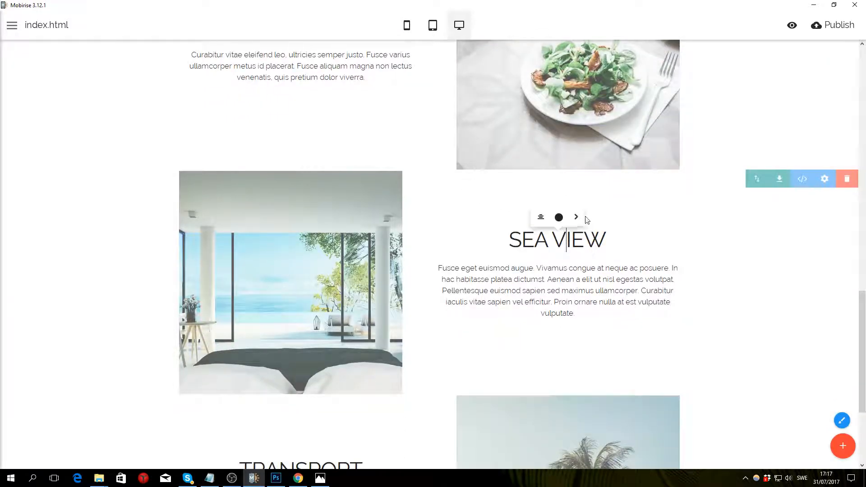
left_click(567, 217)
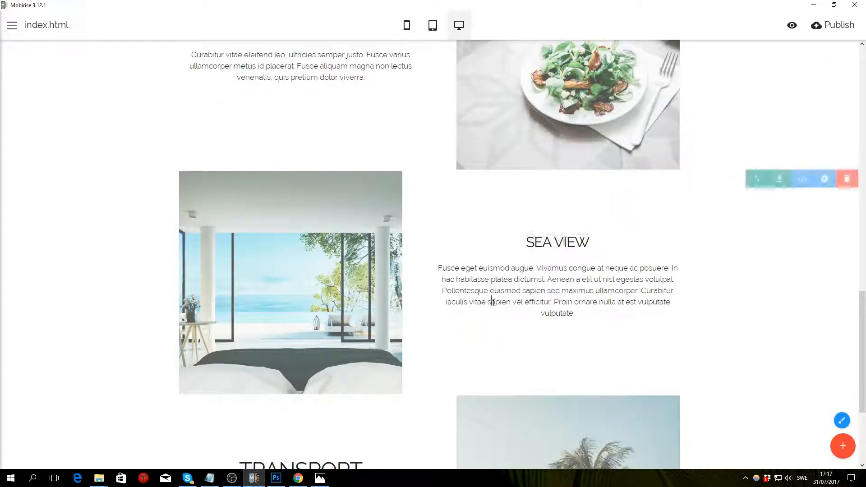
scroll("down", 3)
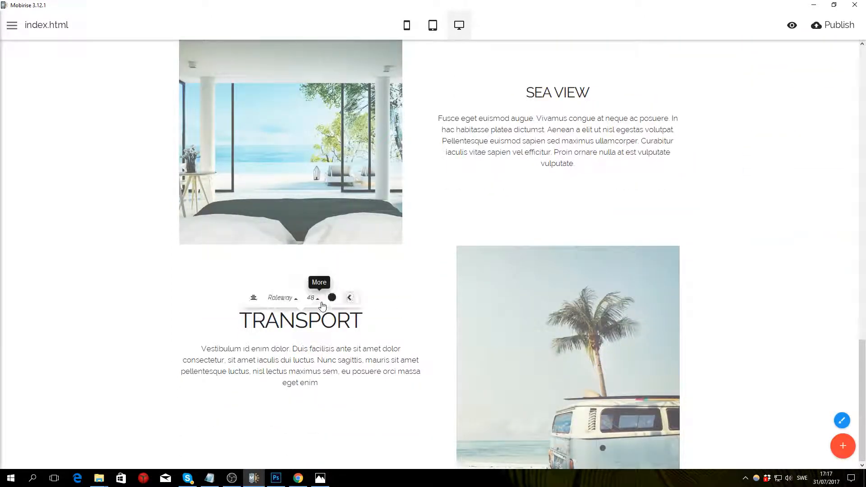
left_click(312, 297)
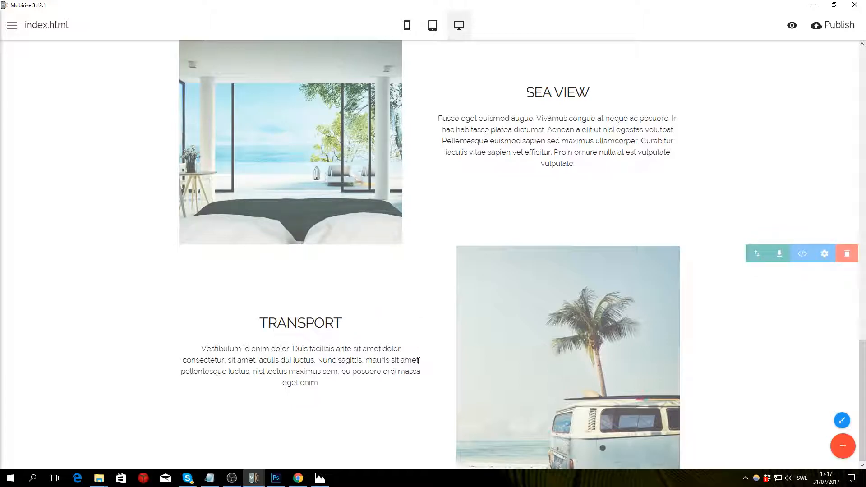
scroll("up", 3)
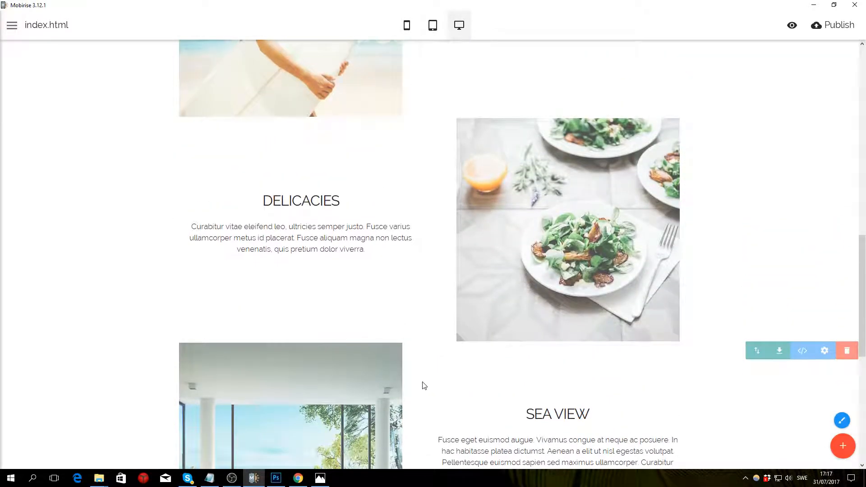
scroll("up", 3)
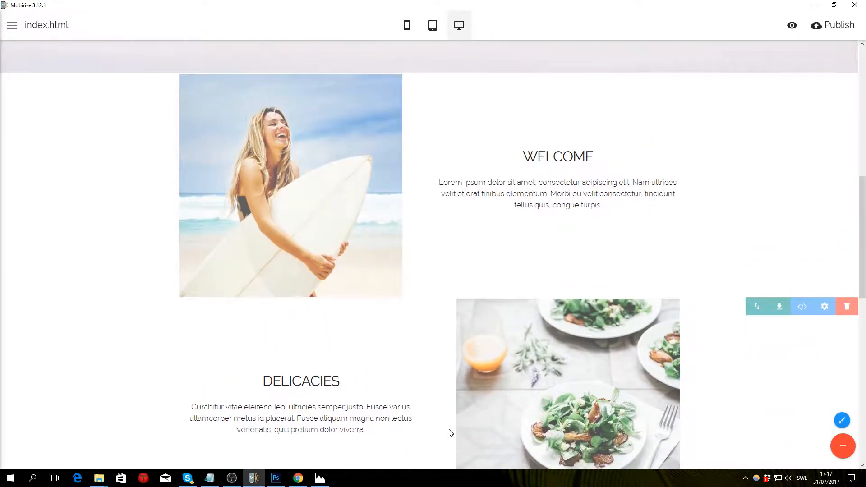
mouse_move(396, 299)
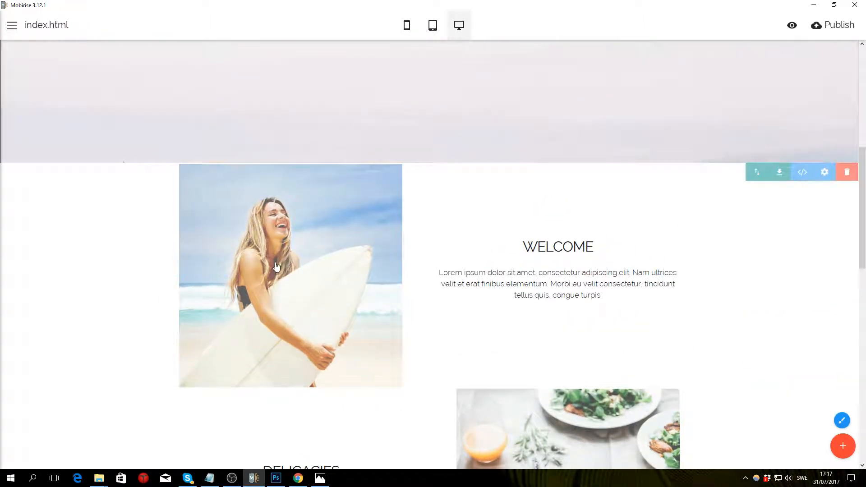
mouse_move(269, 320)
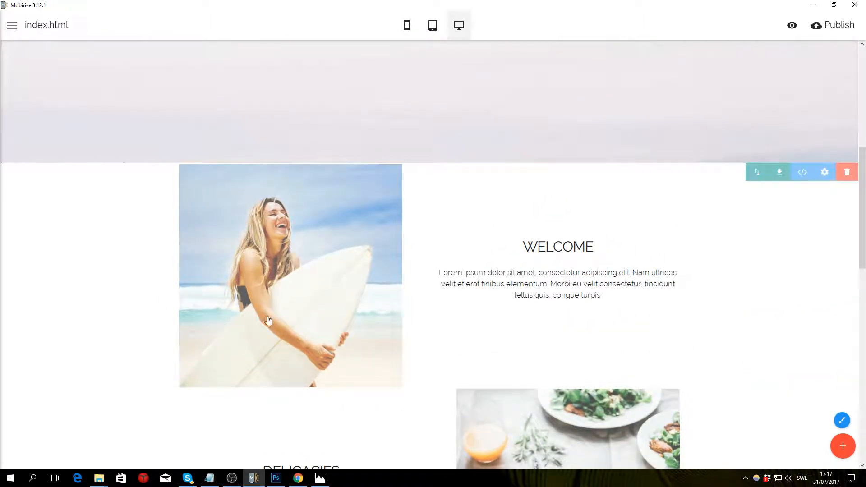
mouse_move(784, 321)
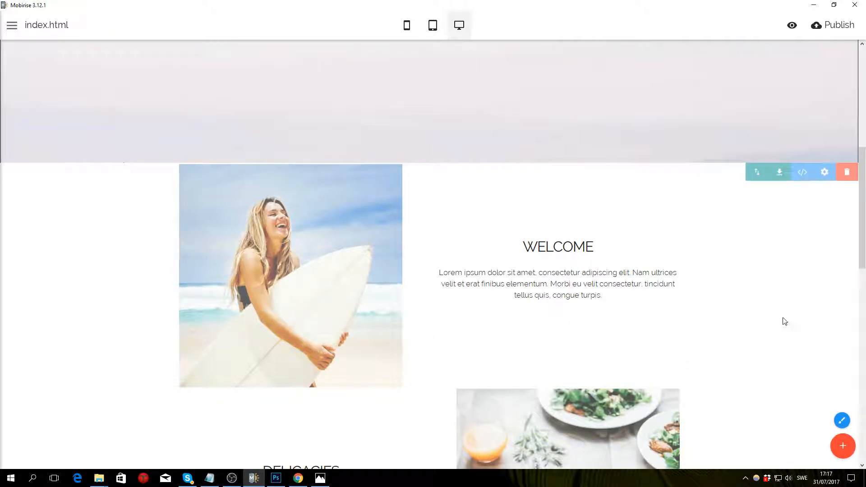
left_click(824, 172)
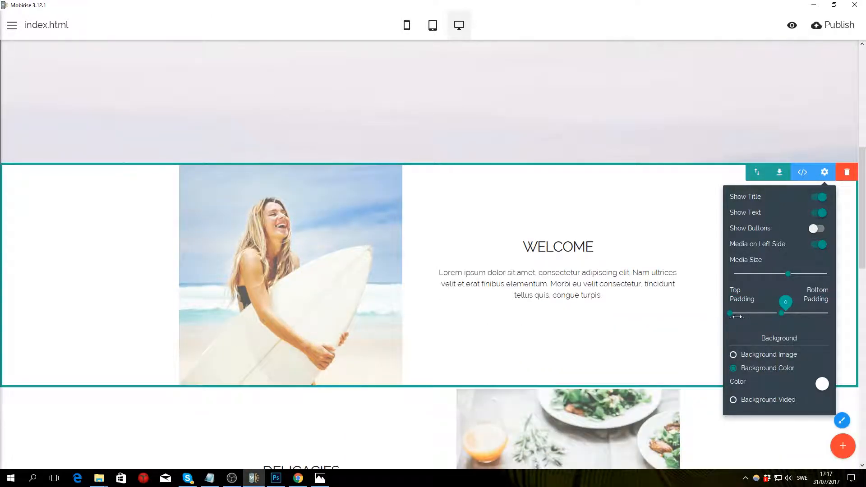
left_click(484, 350)
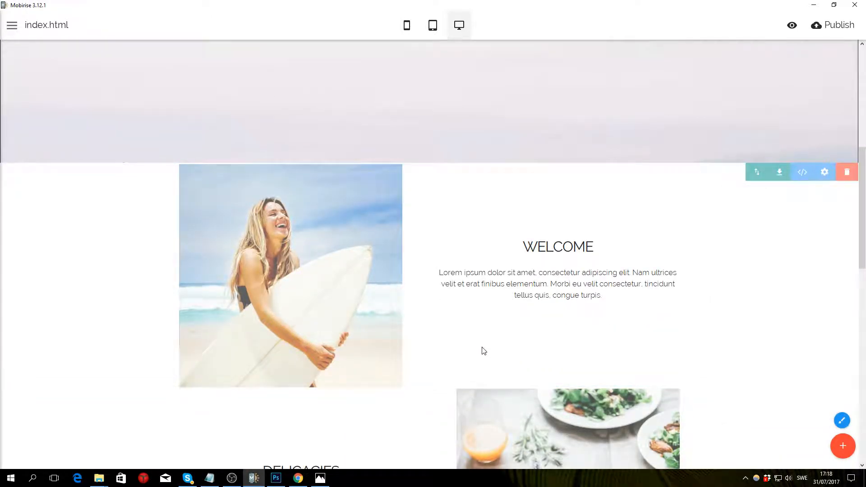
scroll("down", 3)
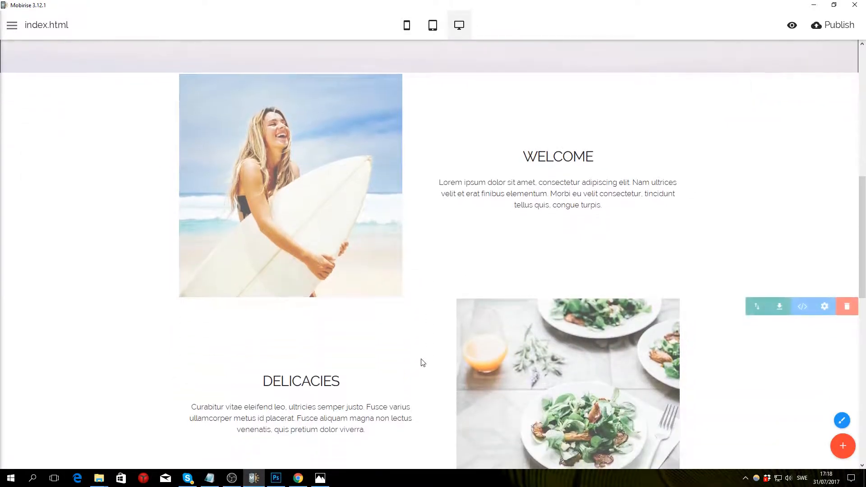
mouse_move(802, 82)
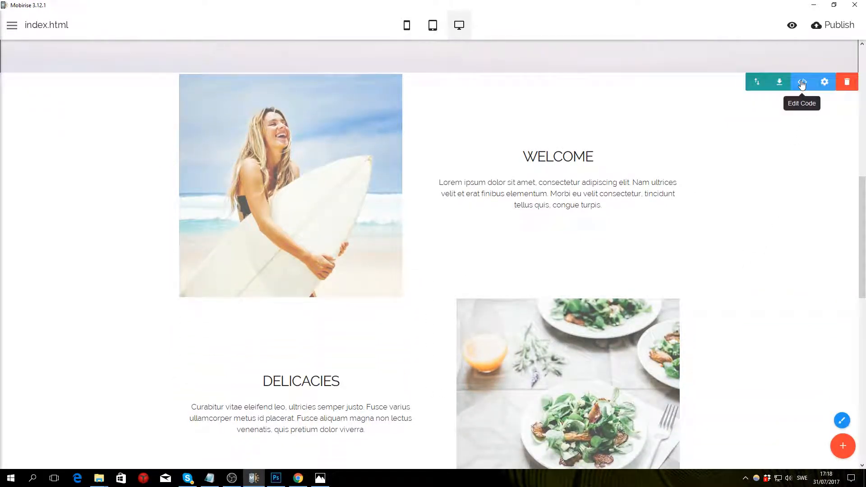
Add padding: 0px; to the WELCOME block's image column style in the unlocked HTML editor
left_click(801, 83)
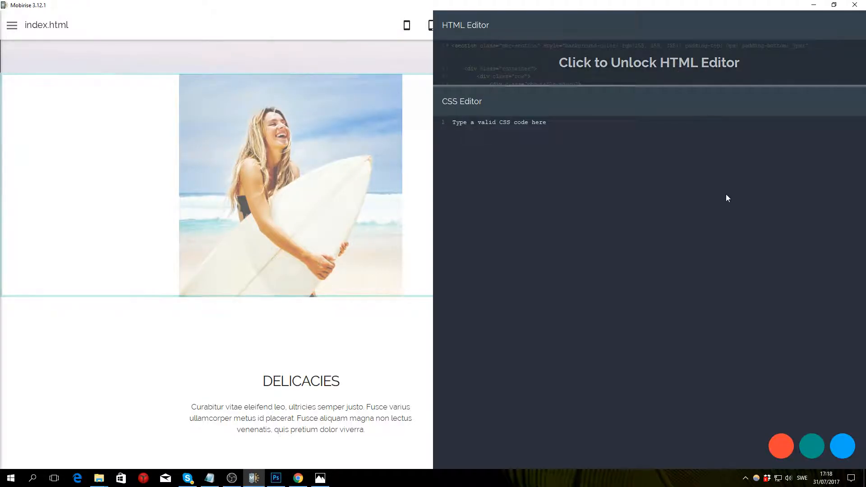
left_click(648, 62)
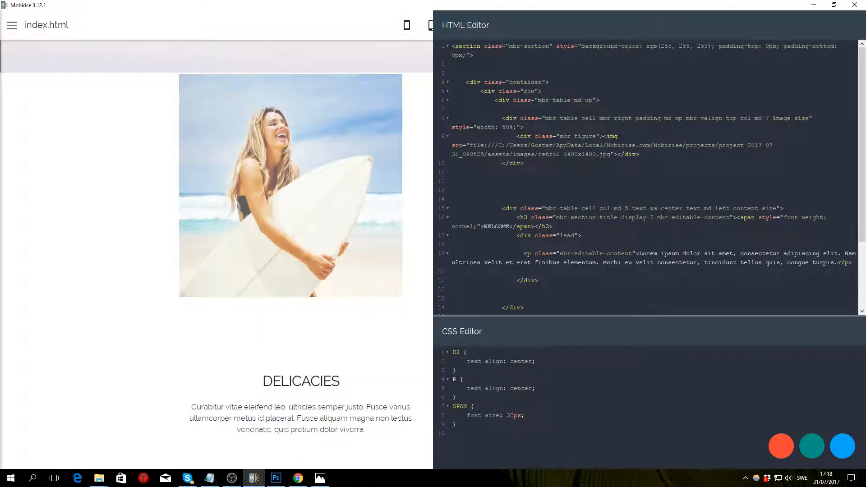
double_click(562, 117)
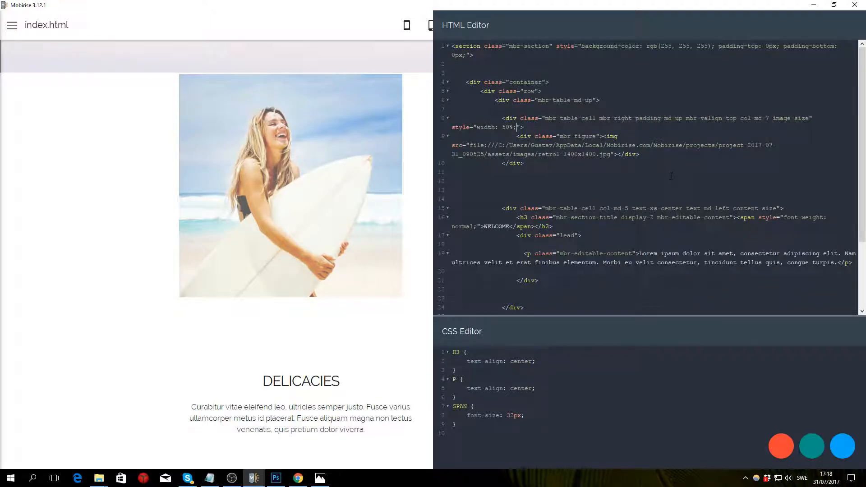
type("padding: 0px;")
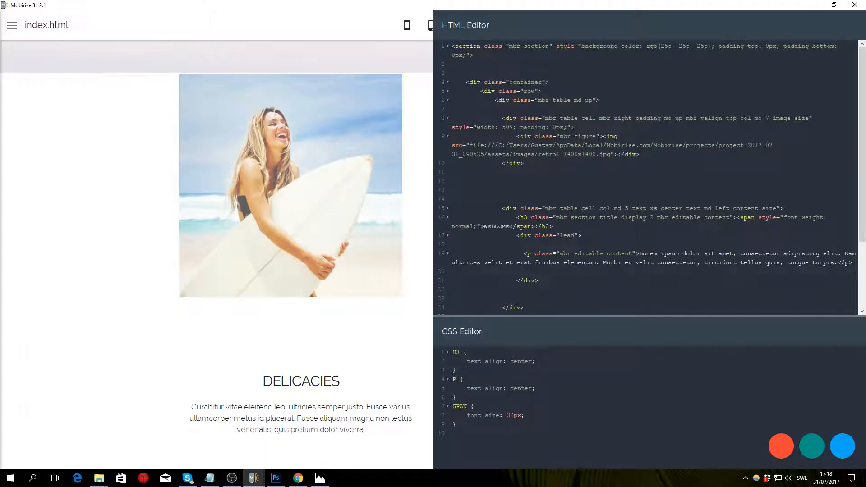
double_click(533, 128)
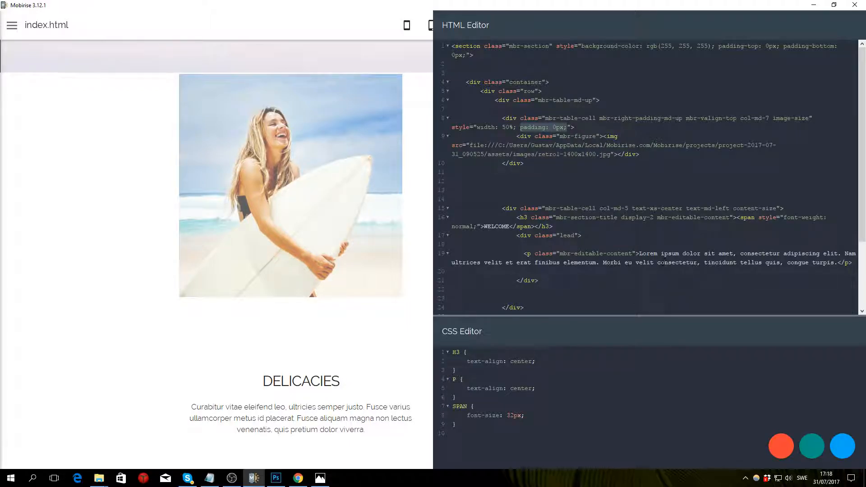
mouse_move(811, 445)
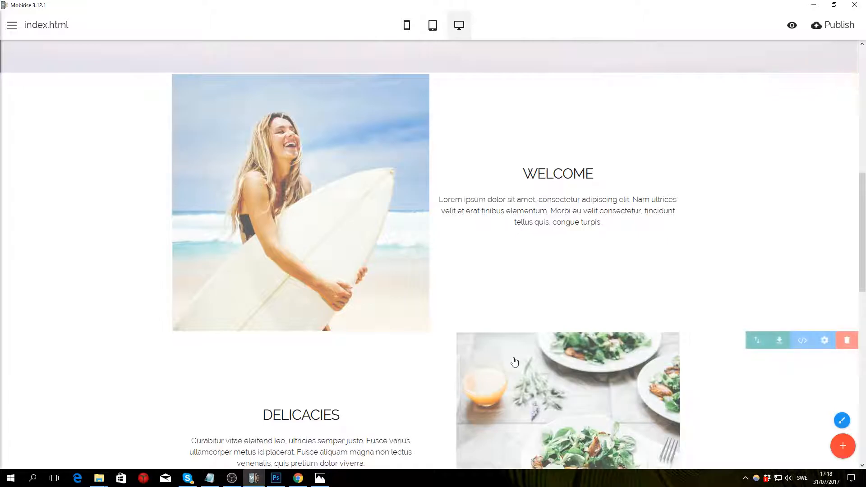
Unlock the DELICACIES block's HTML and give its image div padding: 0px
left_click(803, 340)
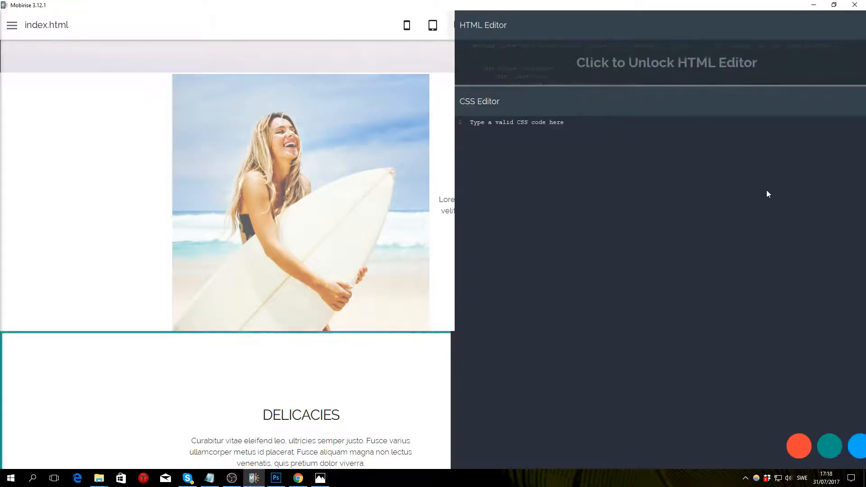
left_click(666, 62)
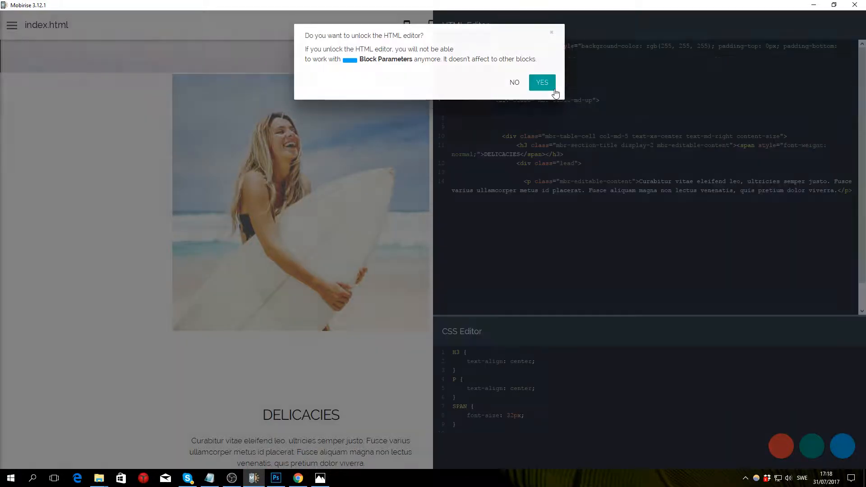
left_click(541, 82)
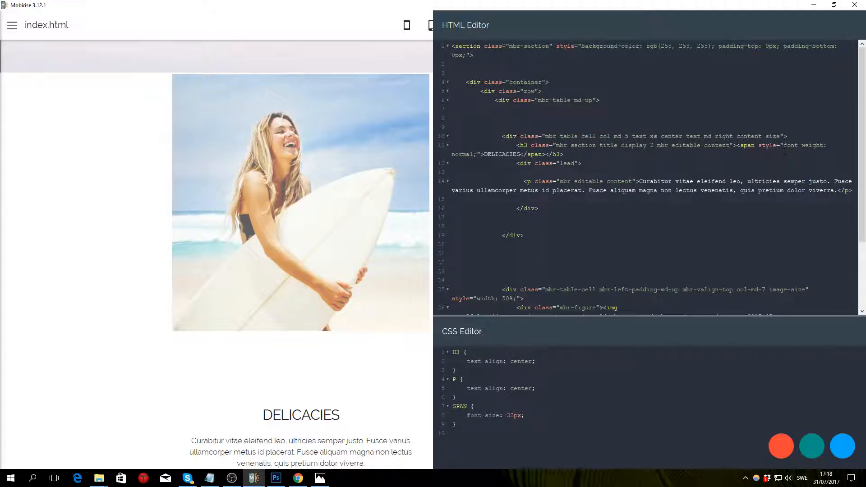
scroll("down", 3)
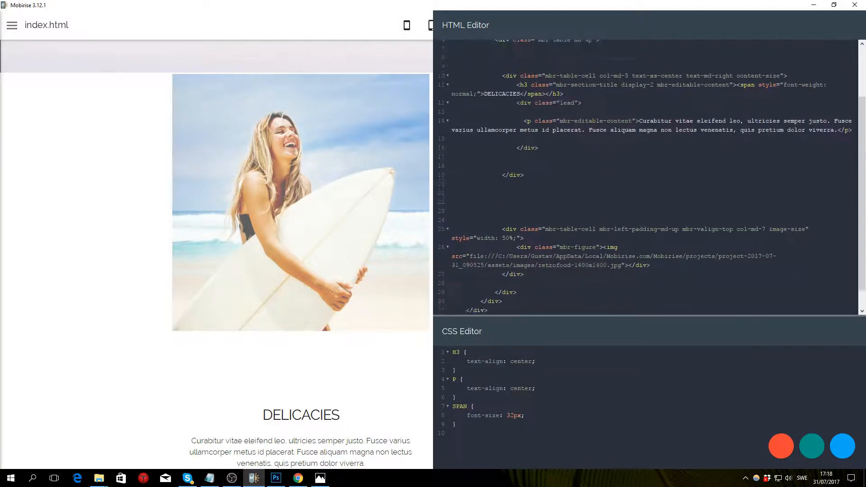
scroll("down", 3)
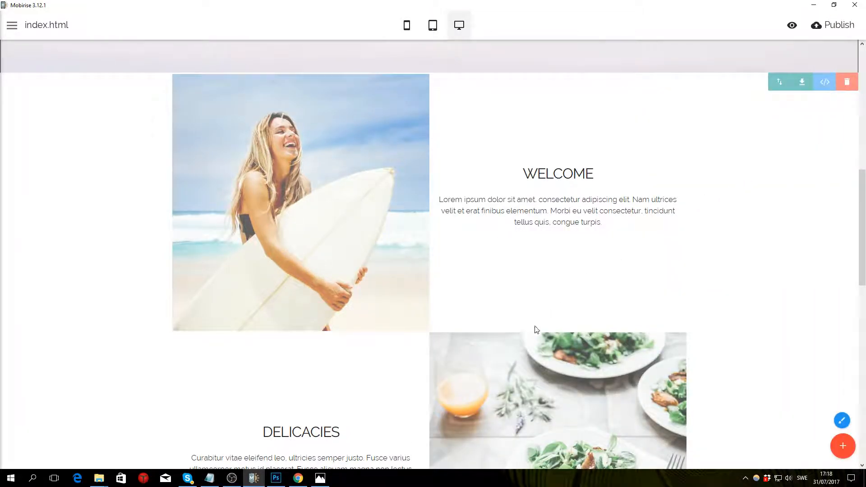
scroll("down", 3)
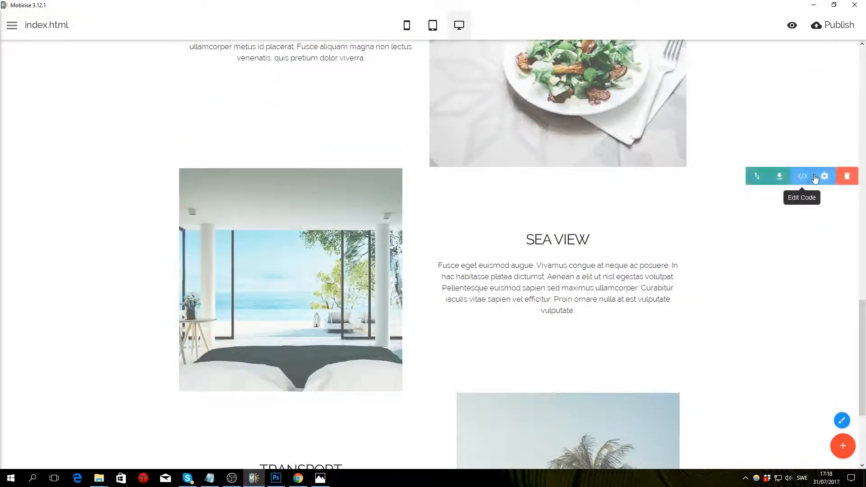
Unlock the SEA VIEW block's HTML and set its image div to padding: 0px
left_click(825, 176)
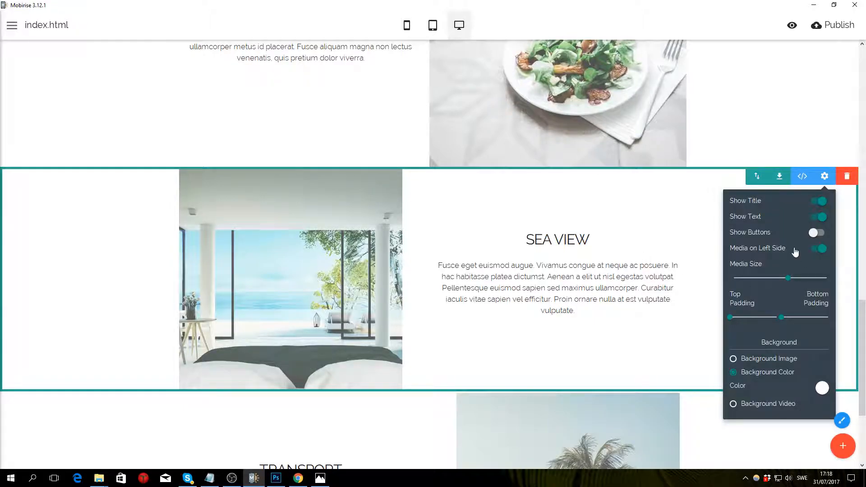
left_click(801, 176)
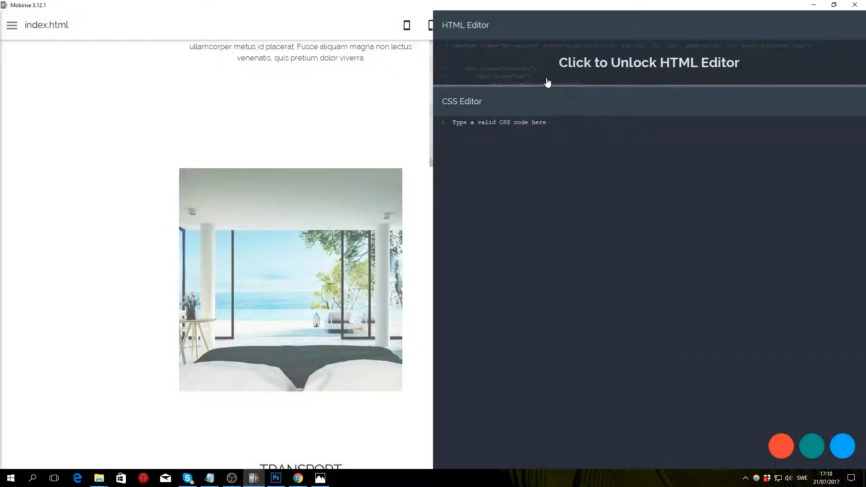
left_click(649, 63)
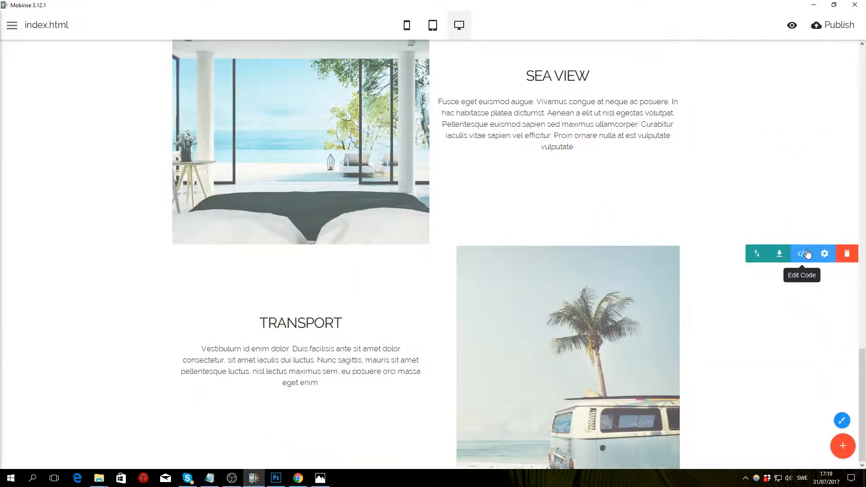
Unlock the TRANSPORT block's HTML and set its image div to padding: 0px
left_click(801, 254)
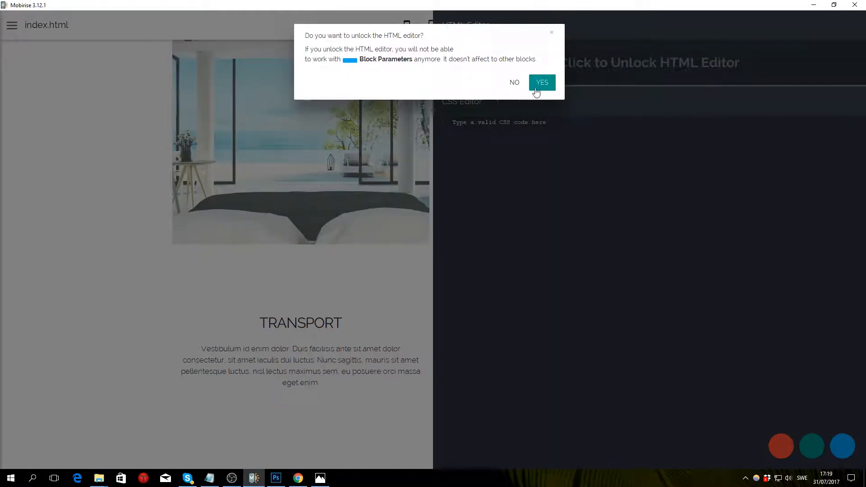
left_click(541, 82)
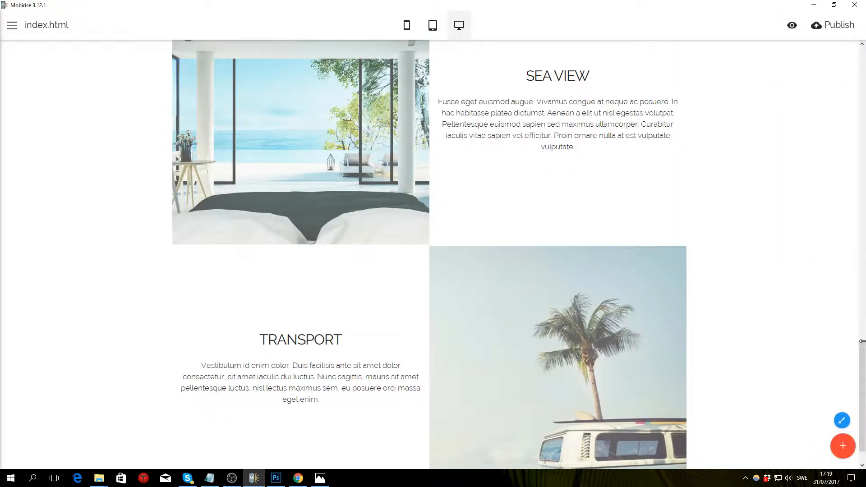
left_click(842, 420)
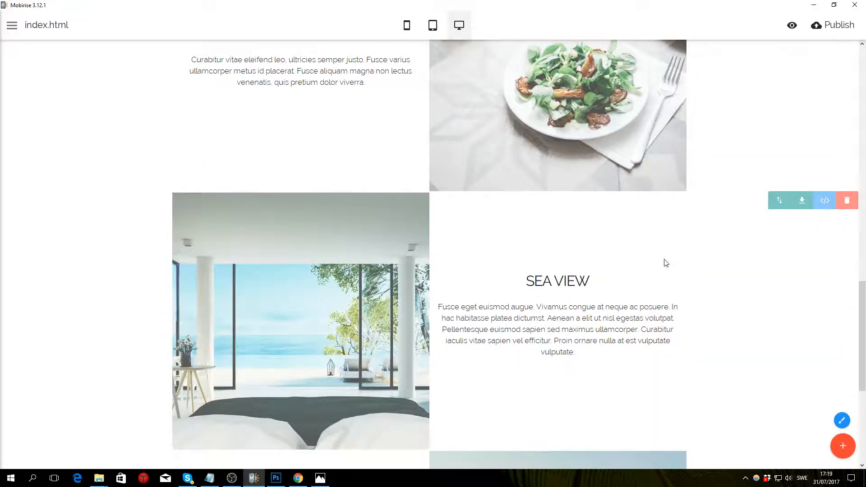
Launch the page as a live browser preview from the top toolbar's eye icon
scroll("up", 3)
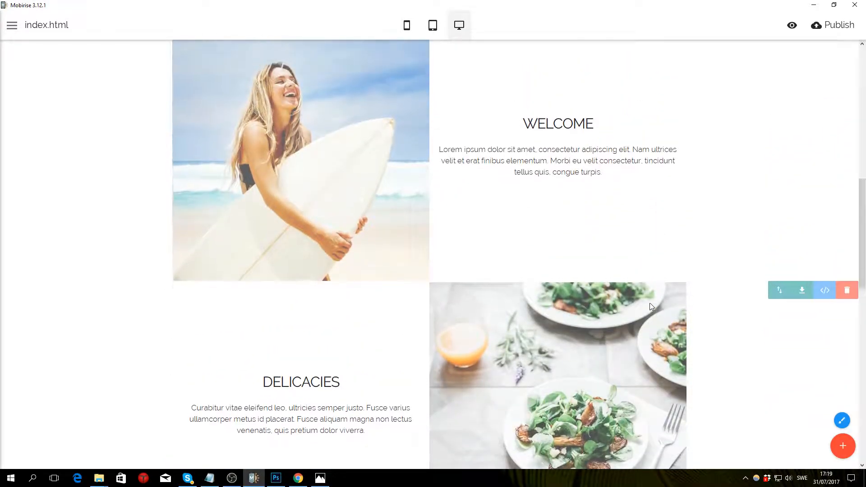
scroll("up", 3)
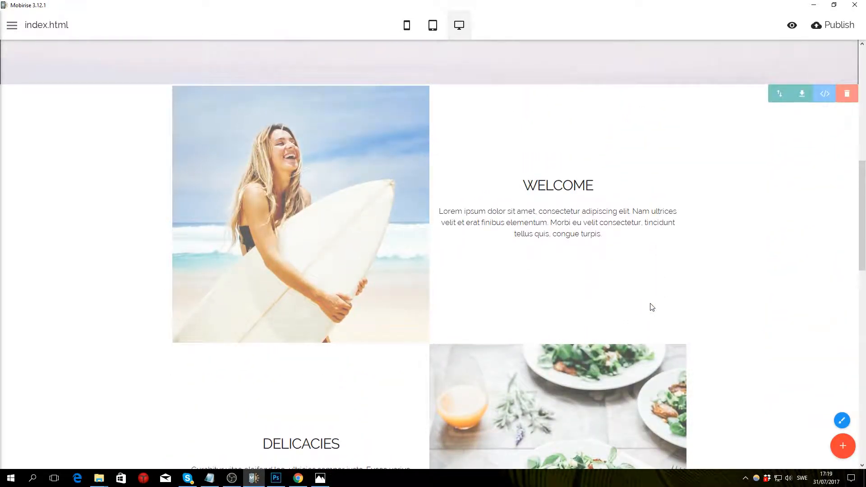
mouse_move(447, 253)
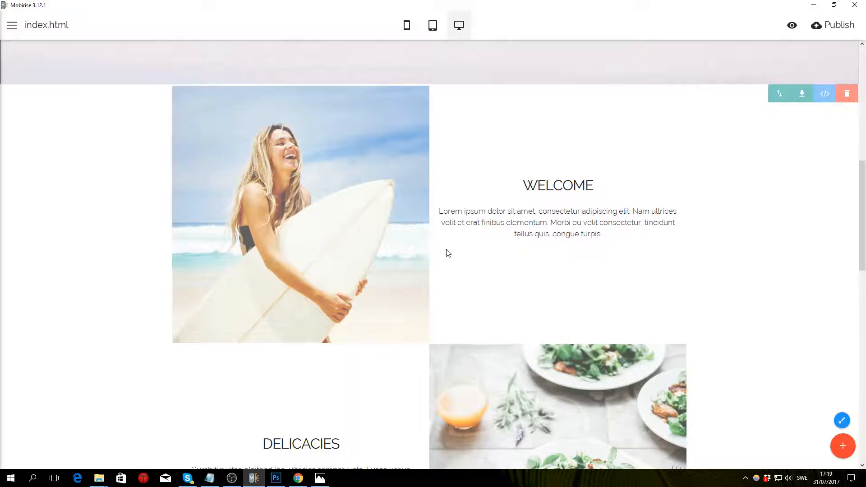
mouse_move(169, 88)
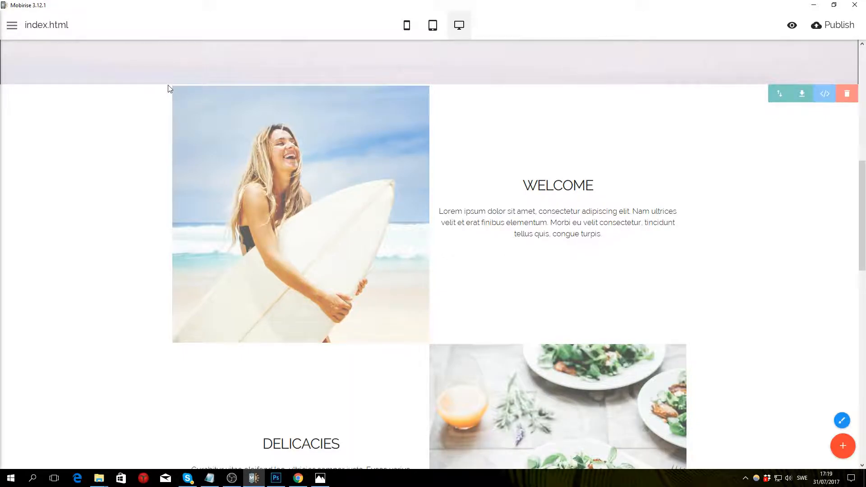
mouse_move(232, 89)
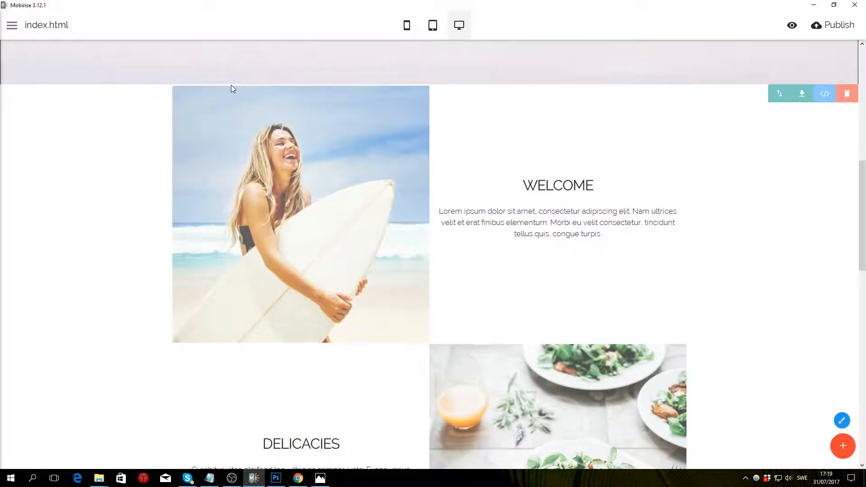
mouse_move(353, 326)
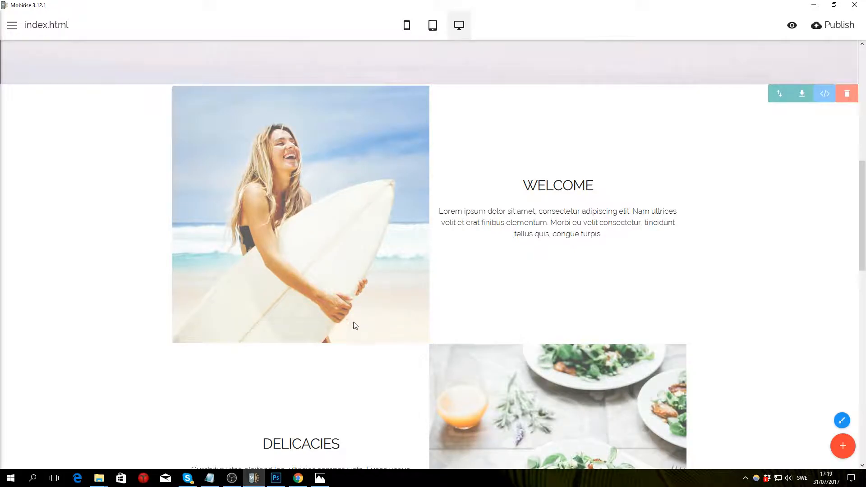
scroll("down", 3)
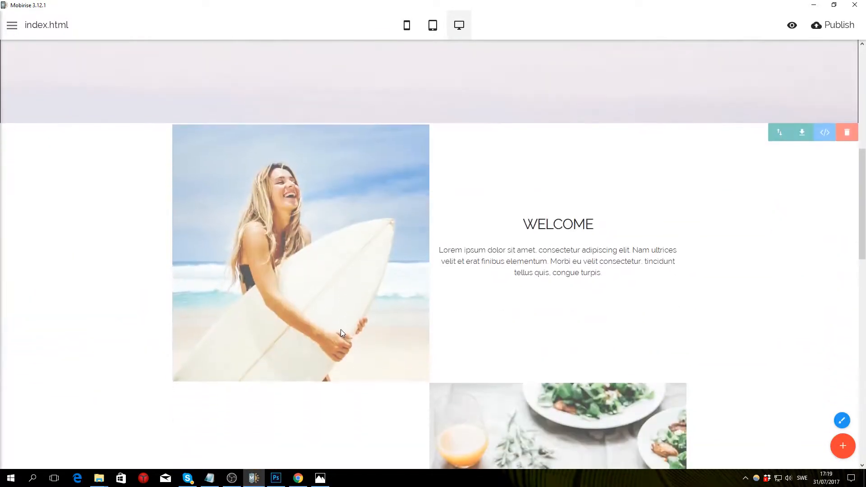
mouse_move(791, 25)
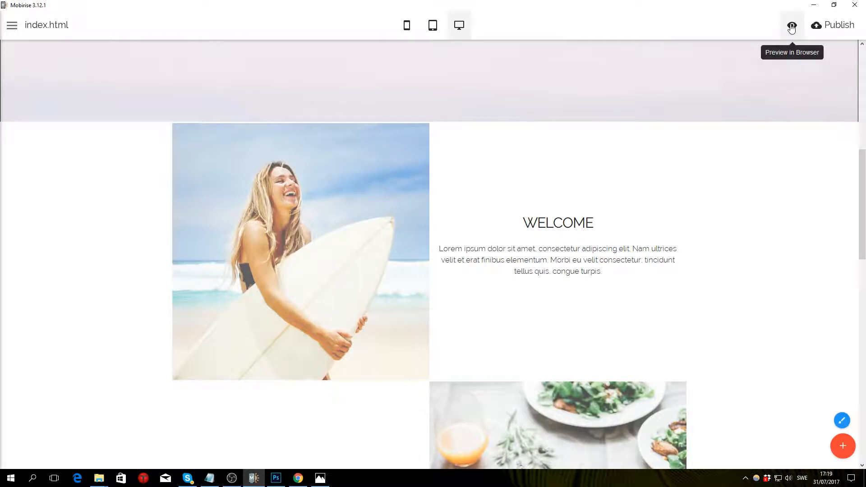
left_click(791, 25)
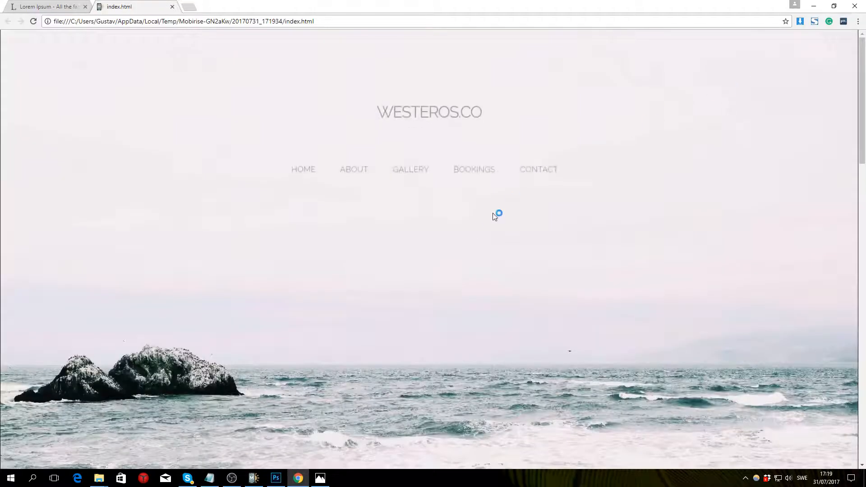
scroll("down", 3)
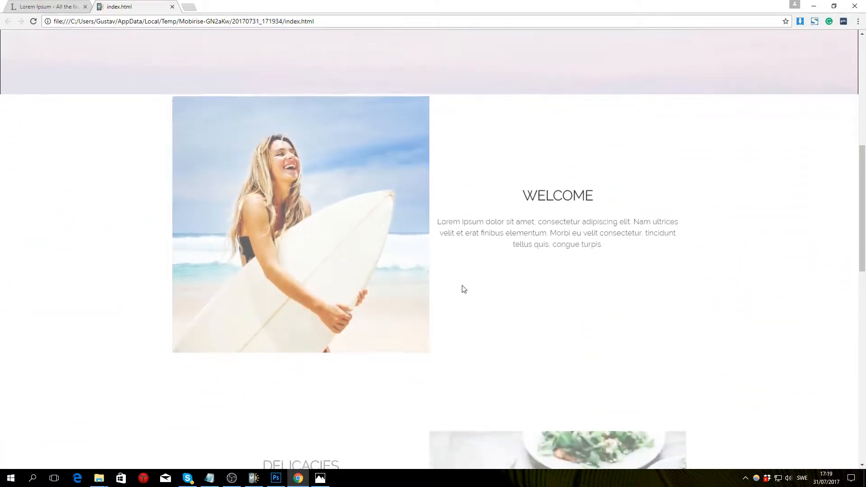
scroll("down", 3)
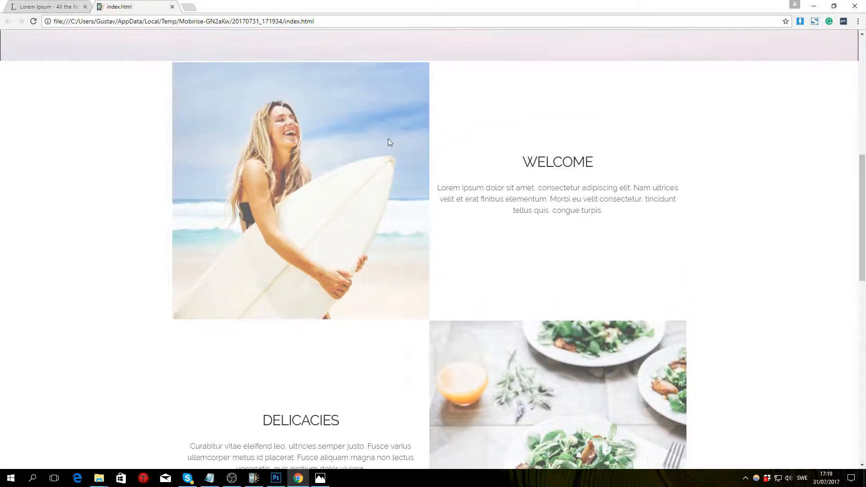
mouse_move(340, 81)
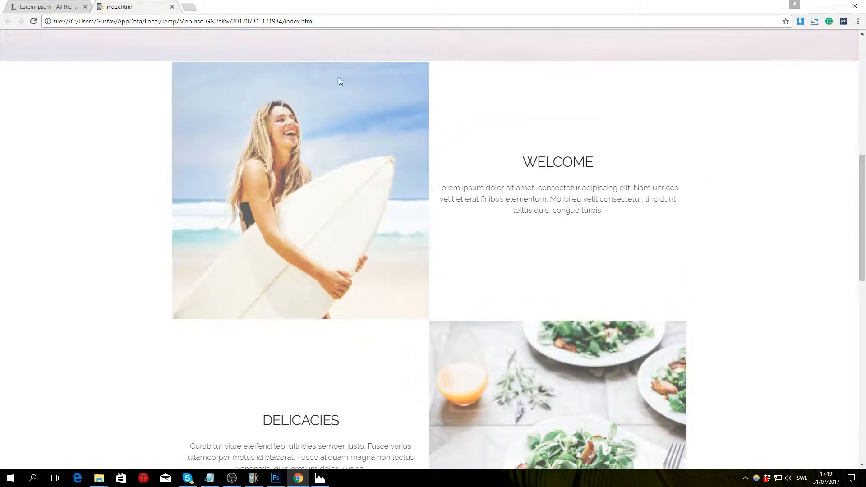
mouse_move(189, 66)
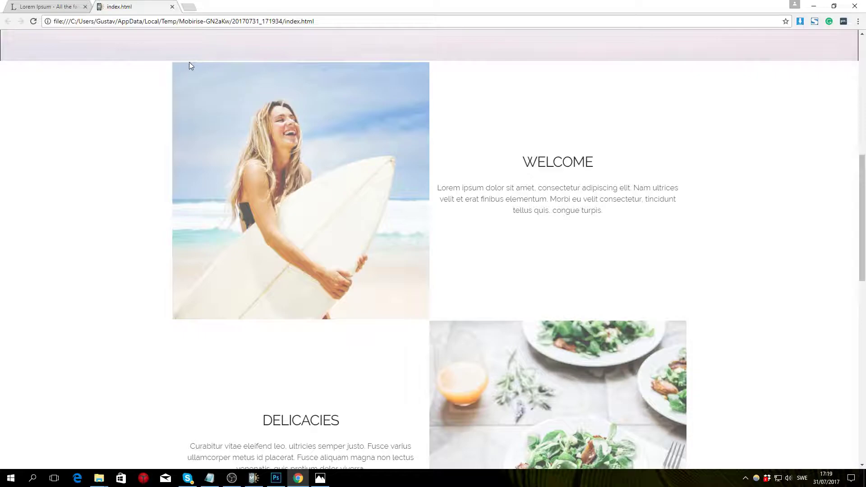
mouse_move(307, 155)
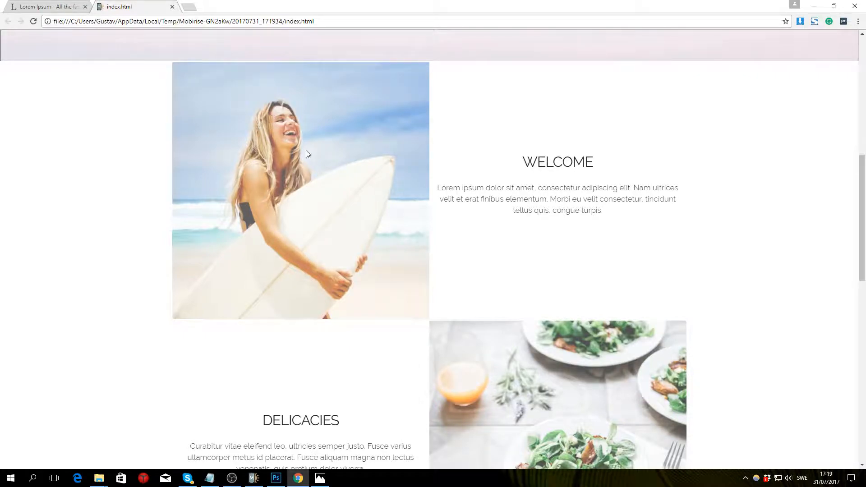
Inspect the surfer image in Chrome, untick the figure's padding-top: 3px, and close DevTools
right_click(307, 154)
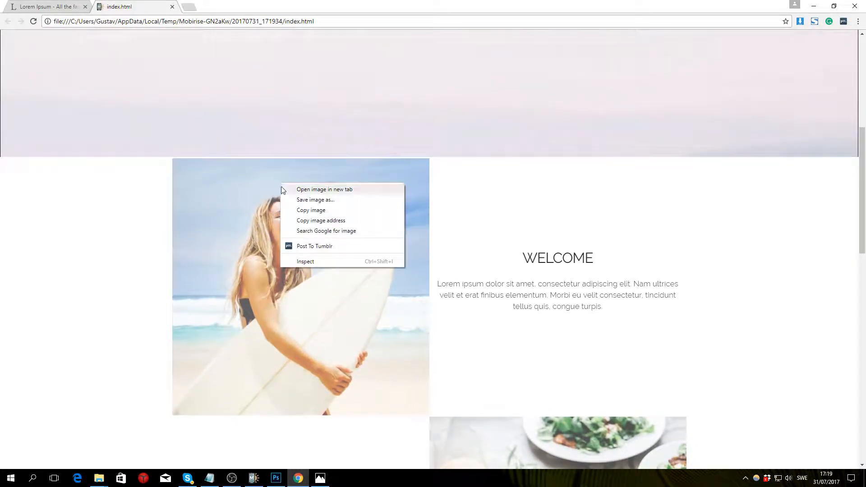
left_click(305, 262)
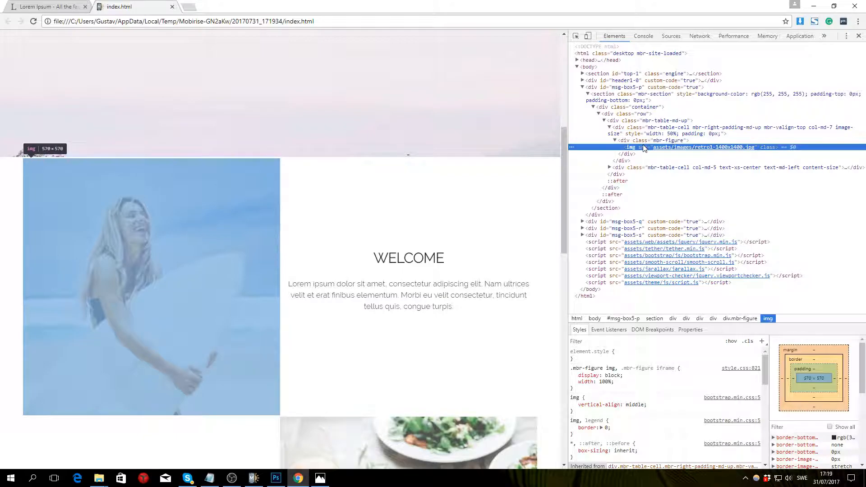
mouse_move(665, 140)
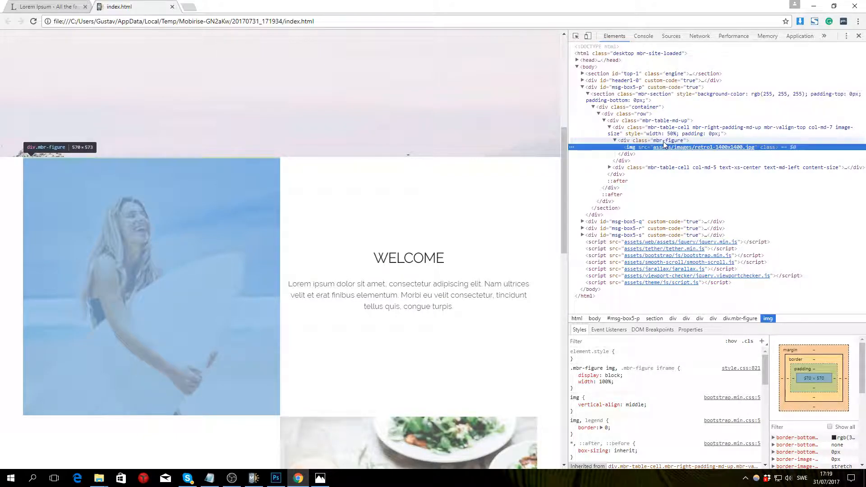
left_click(655, 141)
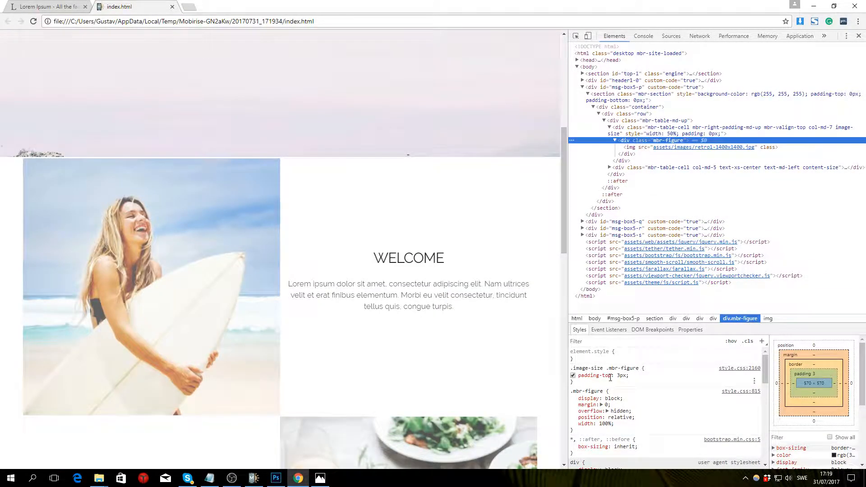
left_click(573, 375)
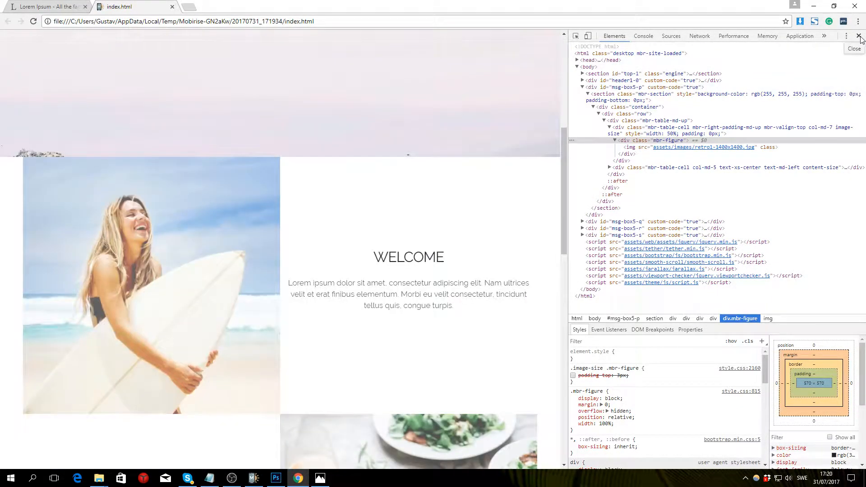
left_click(859, 37)
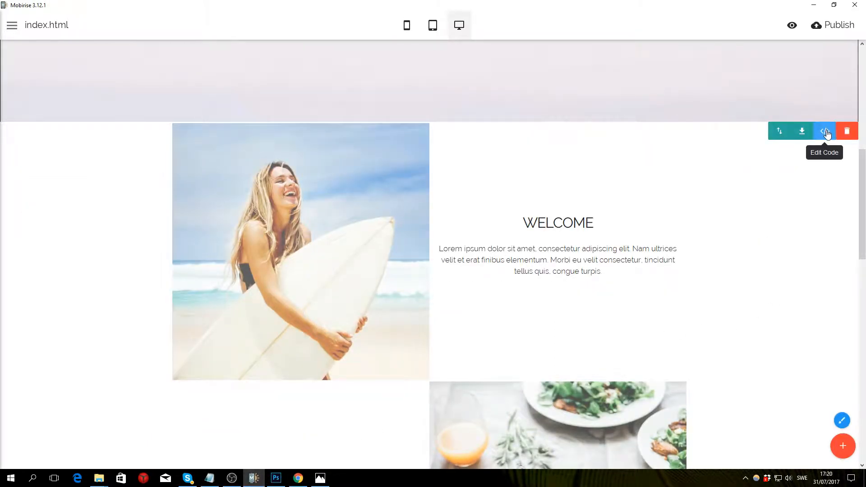
Add .mbr-figure { padding: 0px } to the Welcome block's custom CSS
left_click(823, 131)
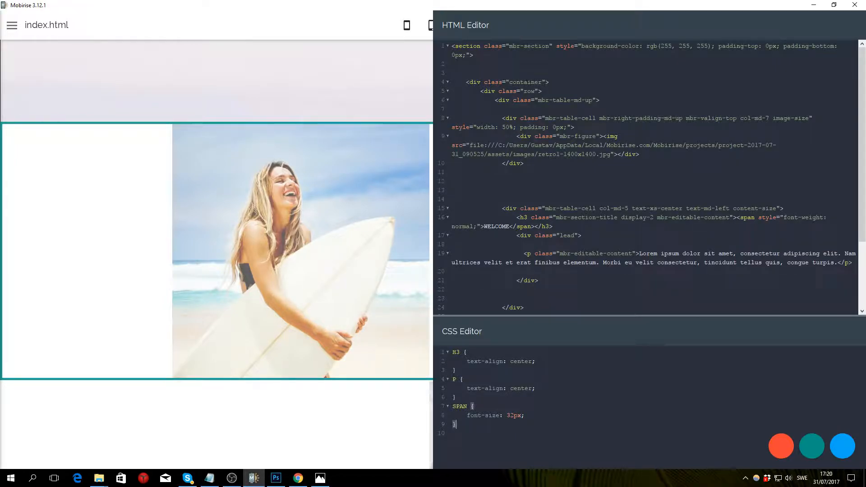
type(".")
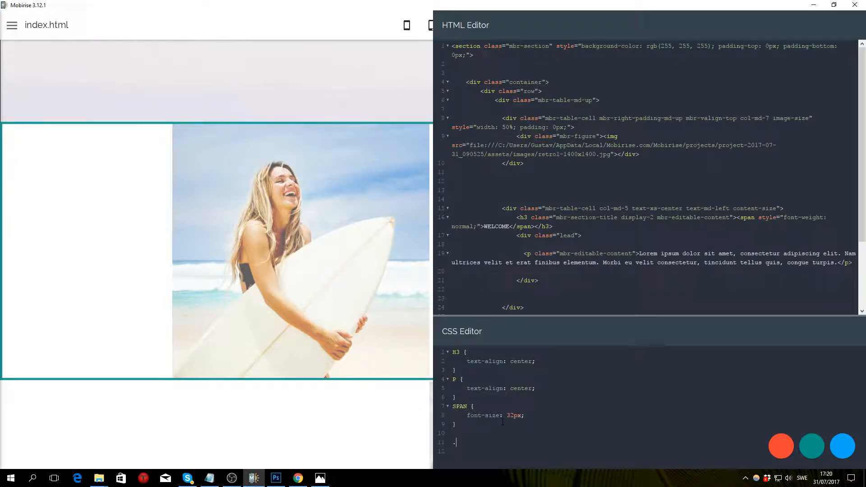
type("mbr-figure")
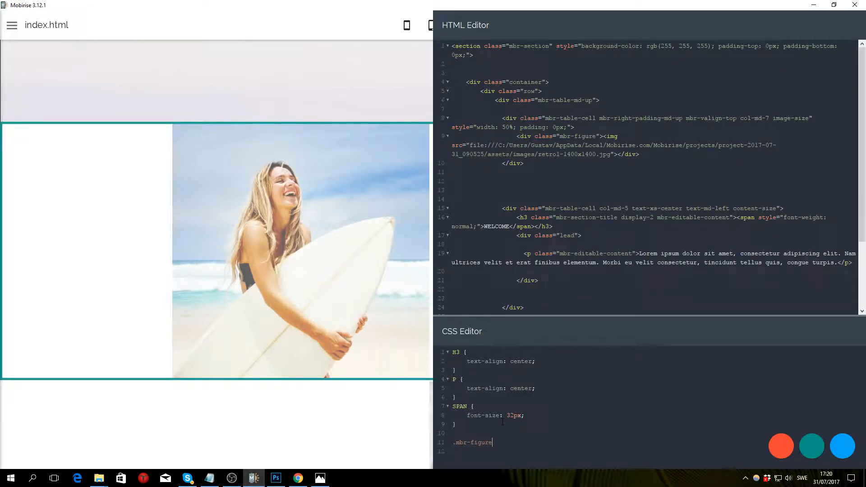
type("{")
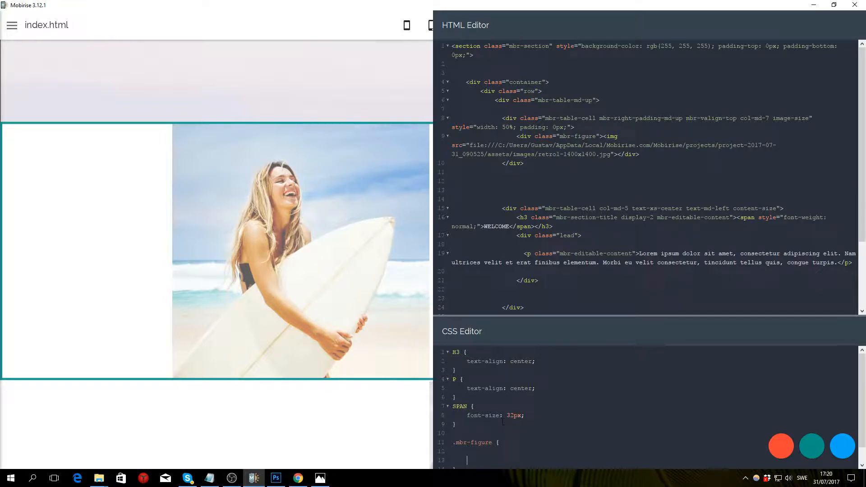
type("padding:")
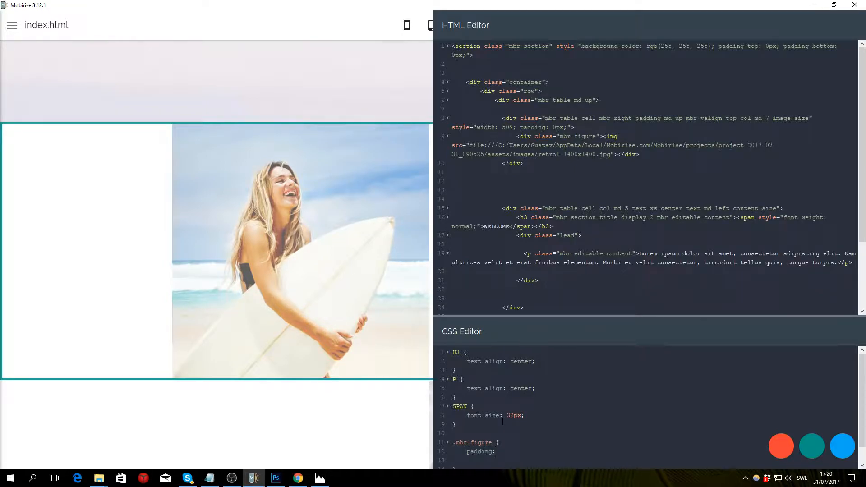
type("0px")
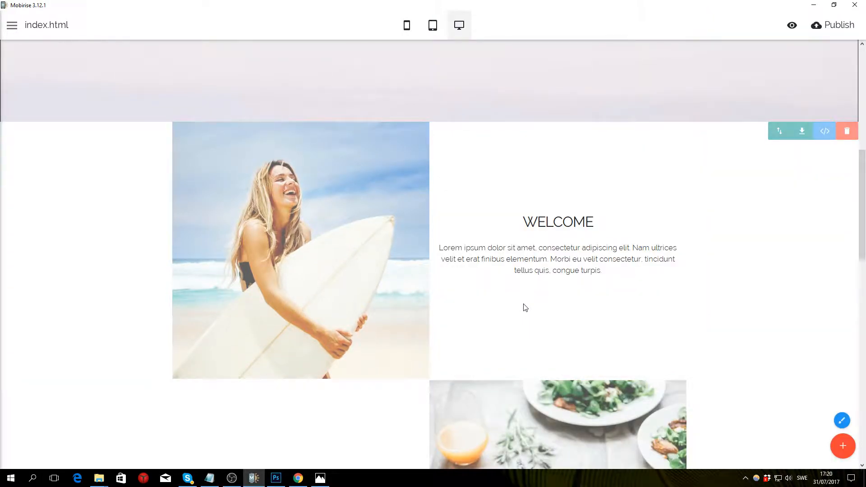
Add a .mbr-figure { padding: 0px; } rule to the DELICACIES block's custom CSS
scroll("down", 3)
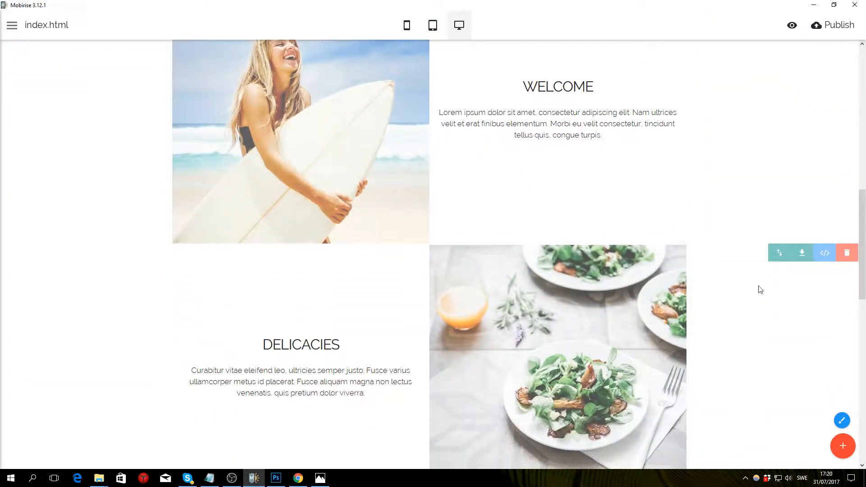
left_click(825, 253)
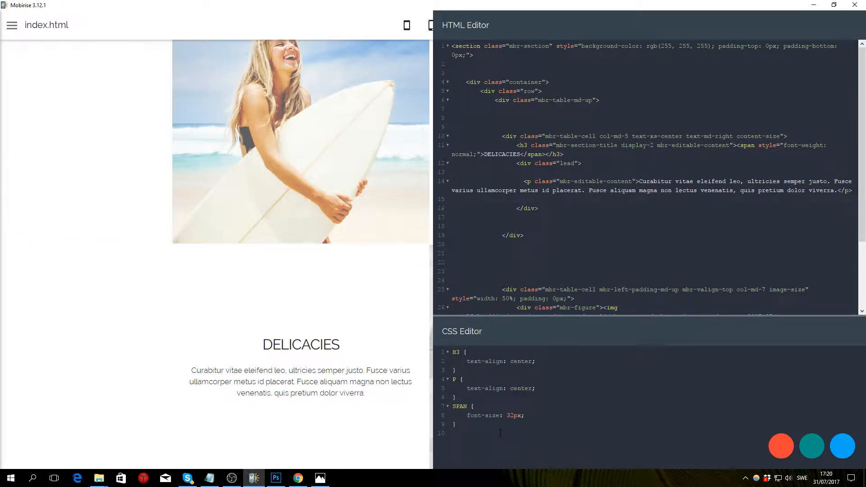
type("mbr-")
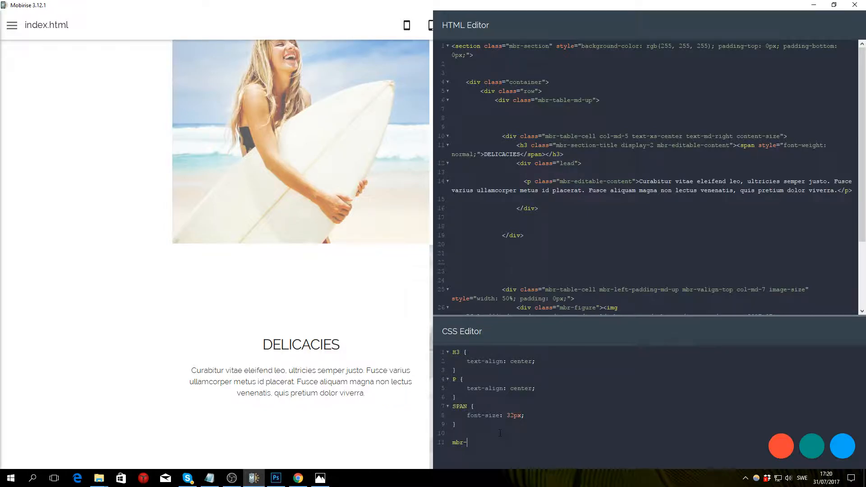
type("figure")
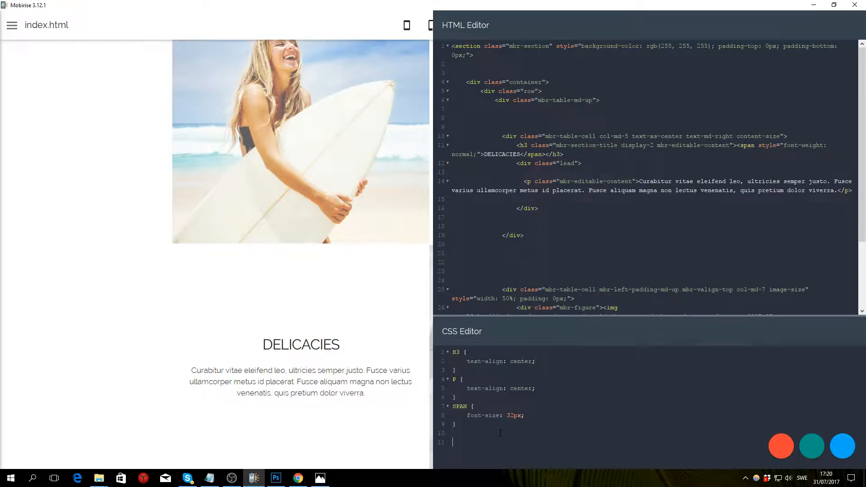
type(".mbr-")
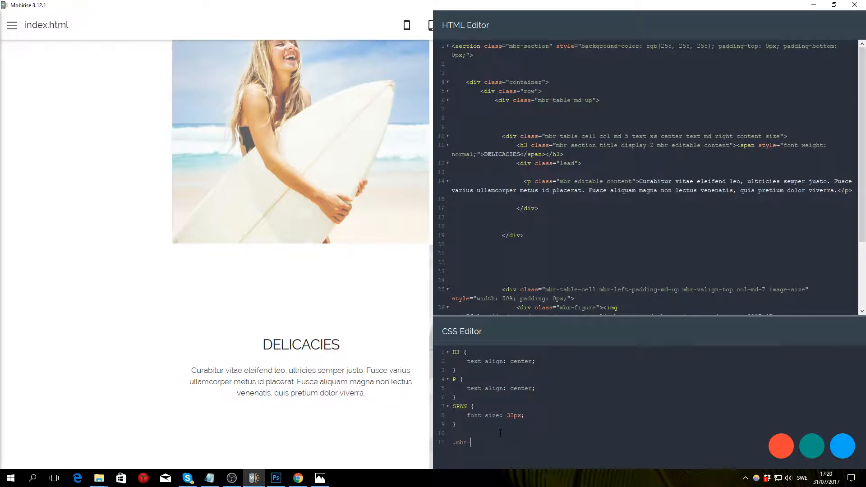
type("figure {")
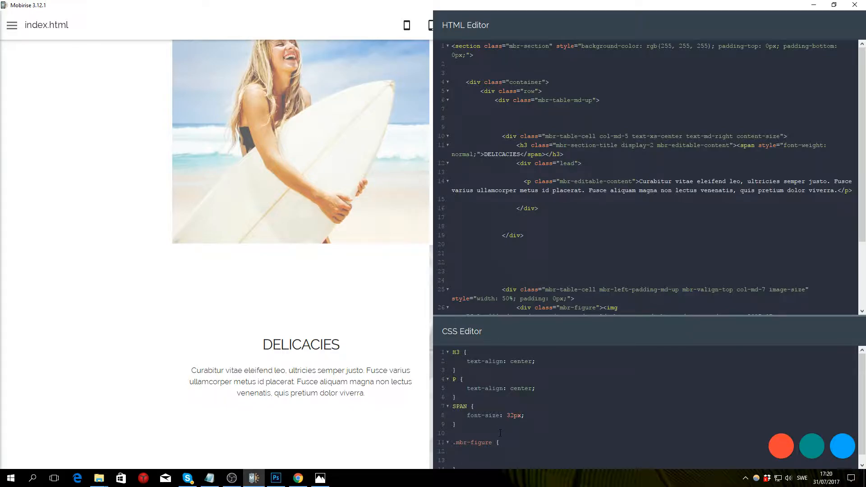
type("padding")
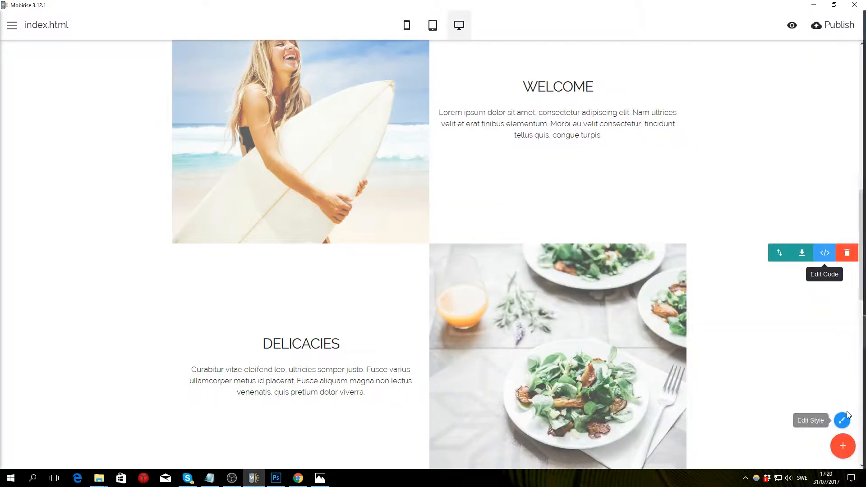
Apply the same zero-padding figure rule in the TRANSPORT block's code and return to the page
scroll("down", 3)
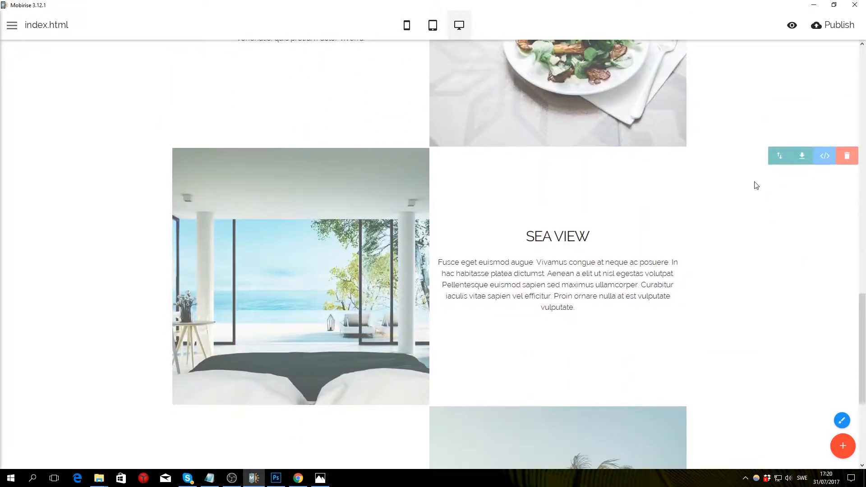
left_click(824, 156)
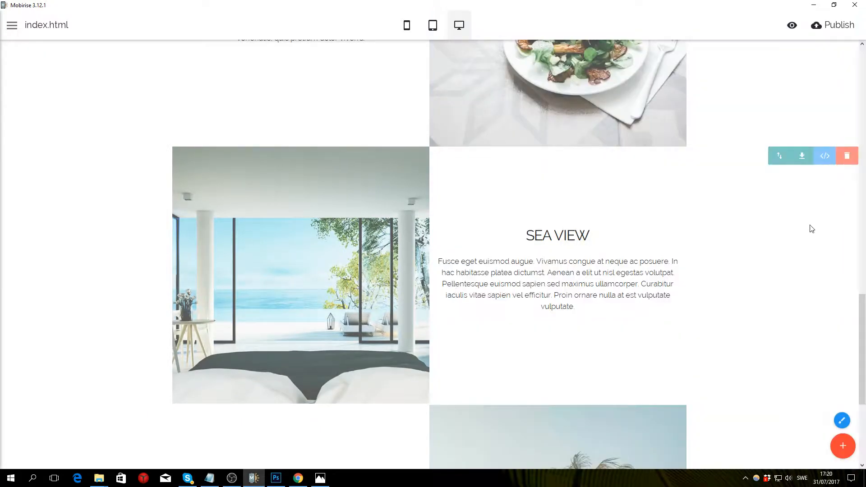
left_click(824, 156)
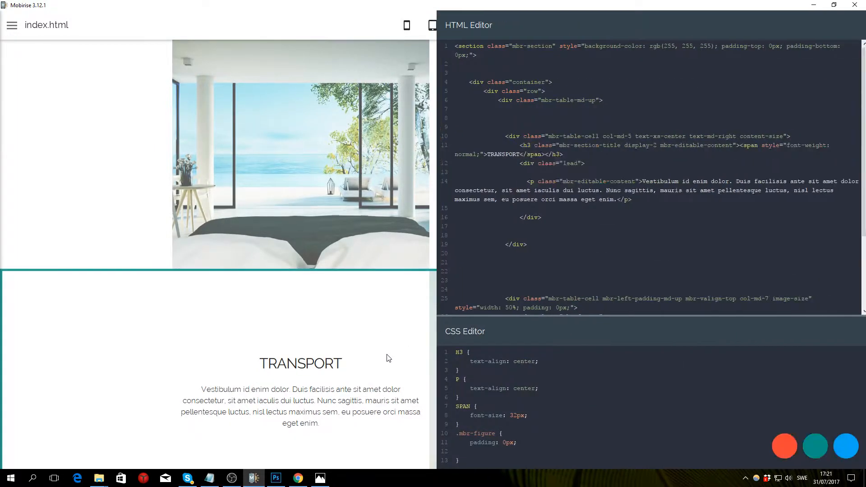
left_click(459, 26)
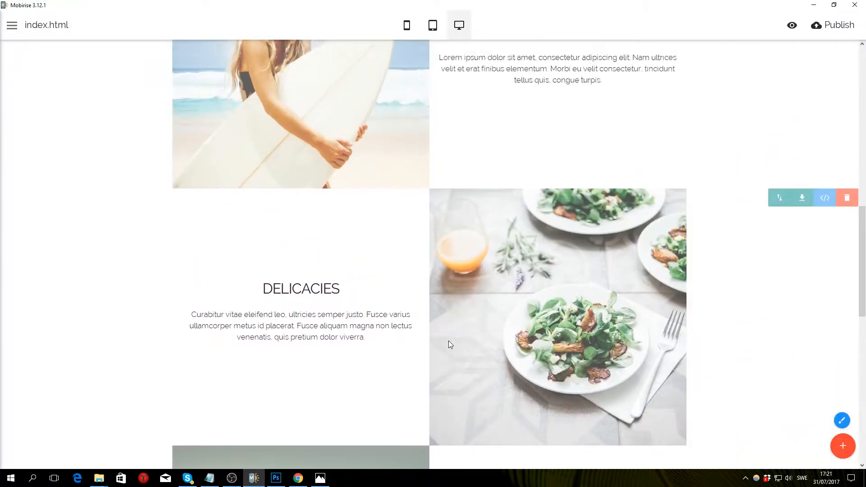
scroll("up", 3)
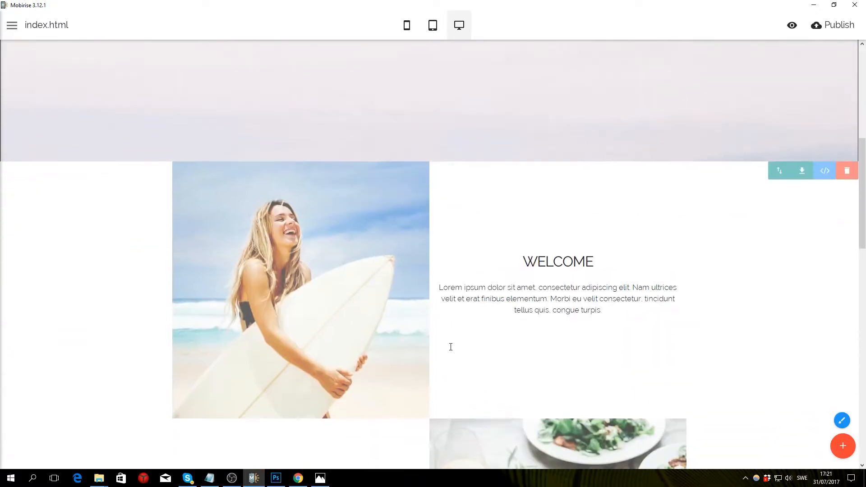
scroll("down", 3)
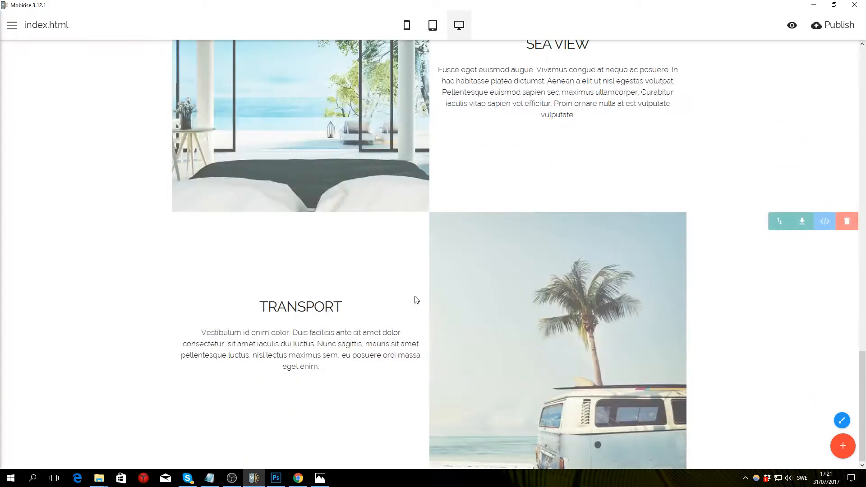
scroll("down", 3)
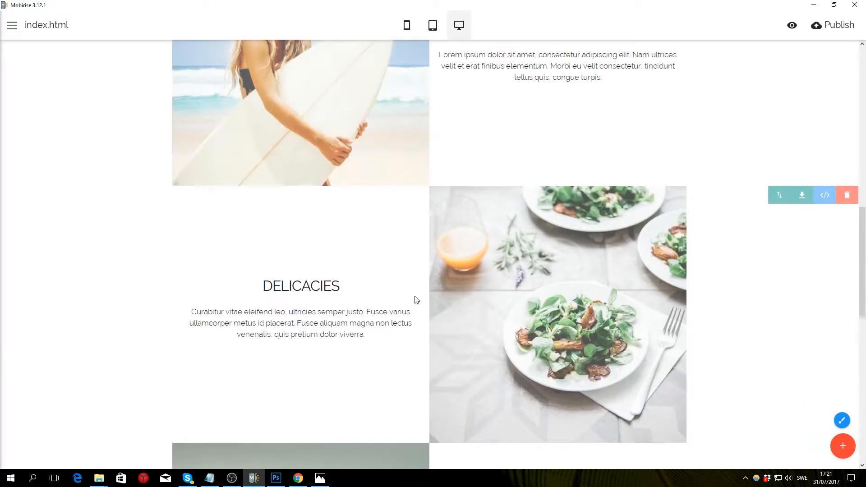
scroll("up", 3)
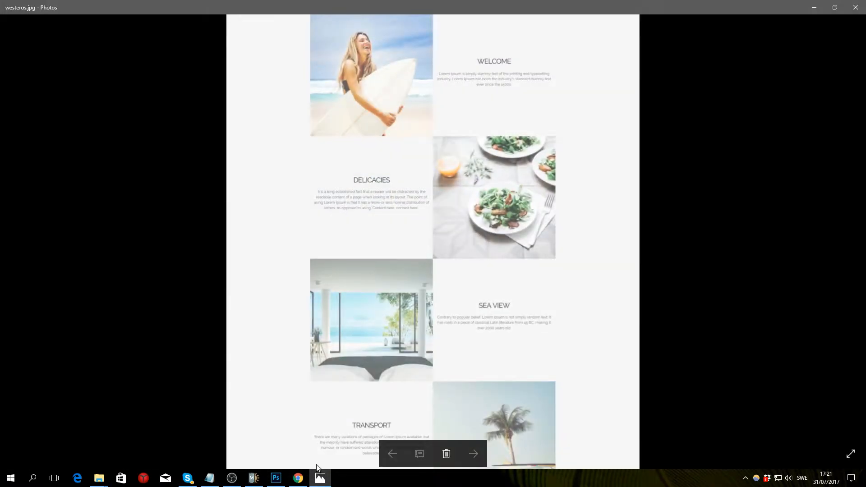
mouse_move(281, 61)
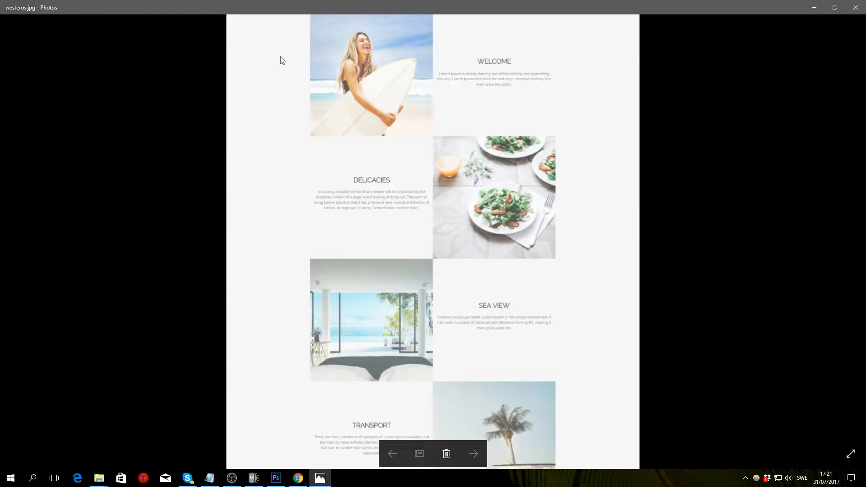
mouse_move(248, 66)
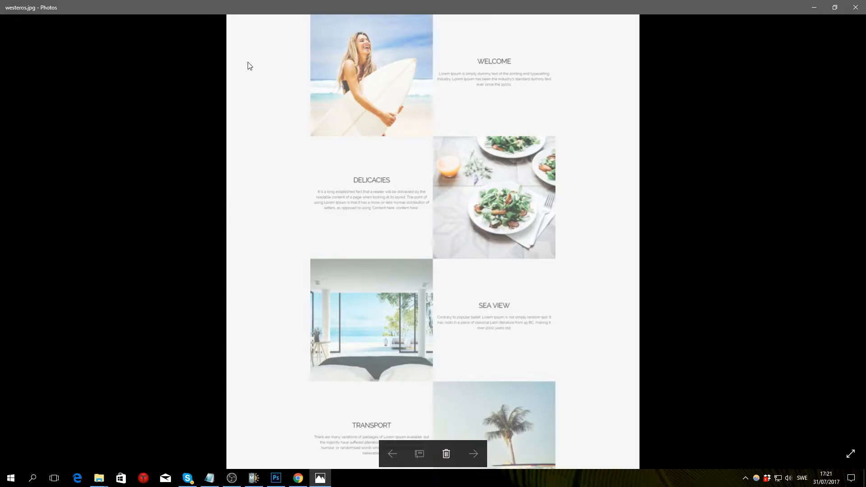
mouse_move(263, 133)
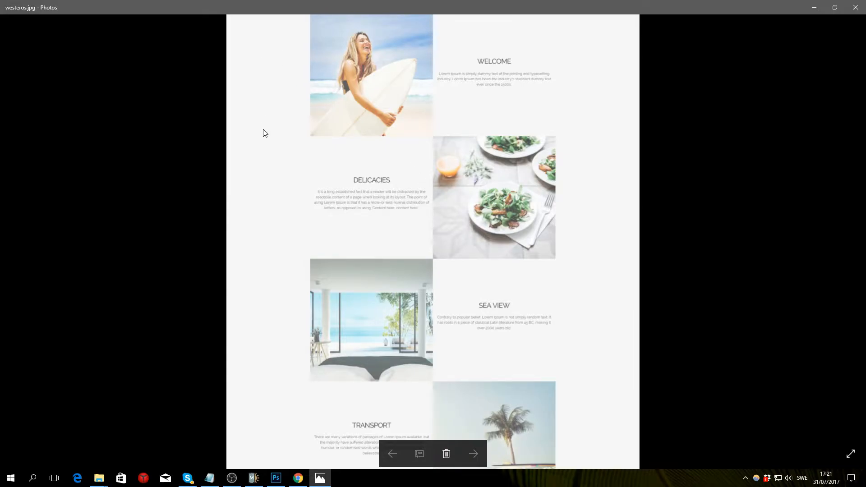
mouse_move(290, 191)
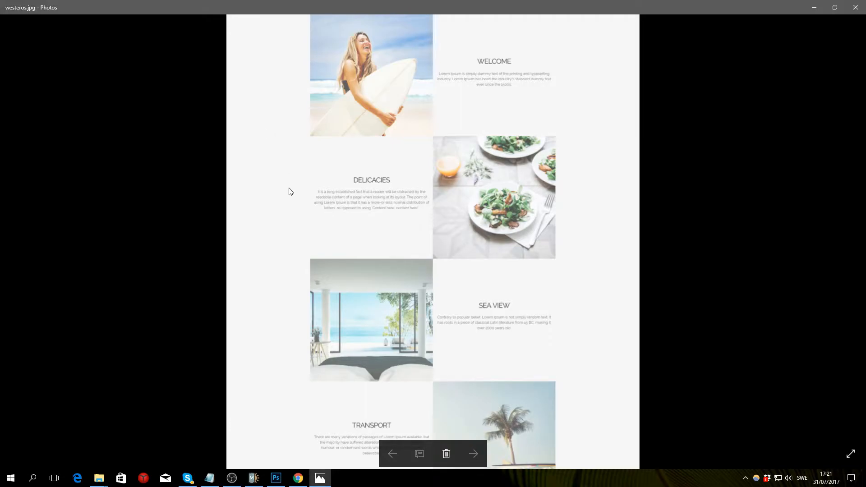
mouse_move(243, 356)
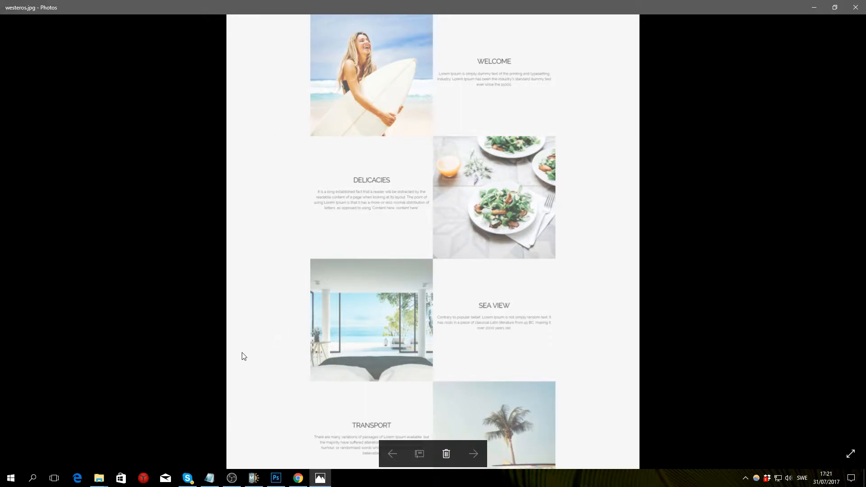
Scroll through the westeros.jpg mockup from header to the reservation banner for comparison
scroll("down", 3)
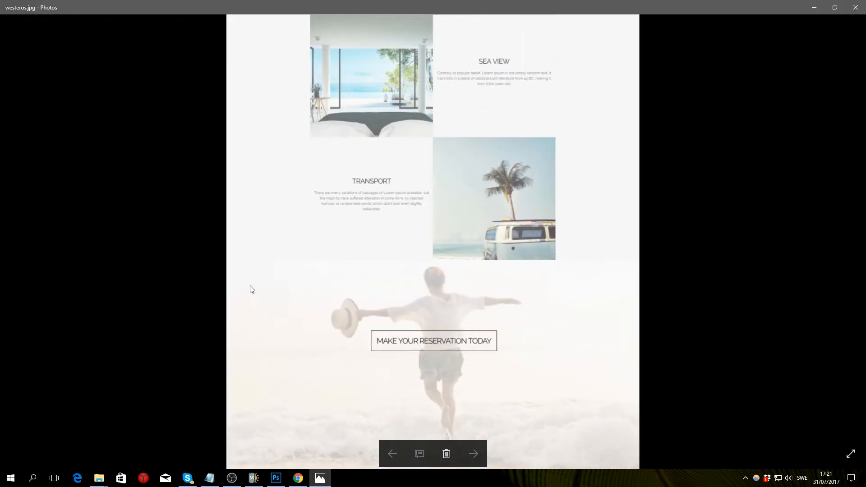
mouse_move(494, 348)
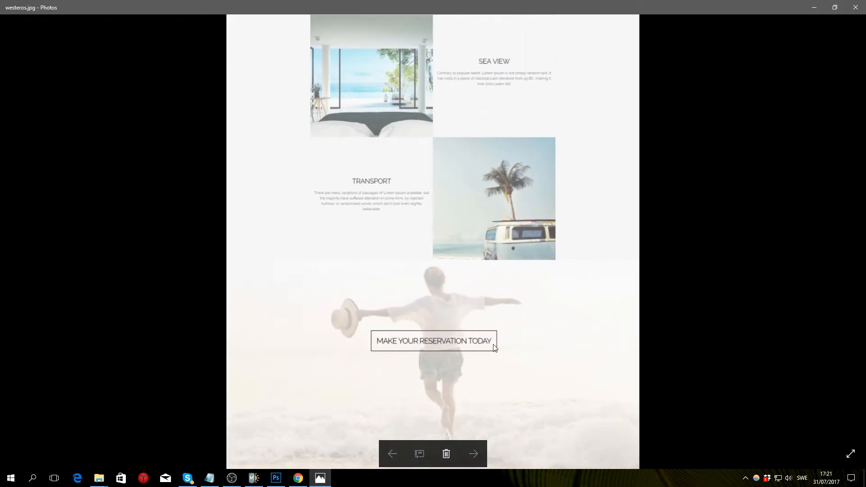
scroll("up", 3)
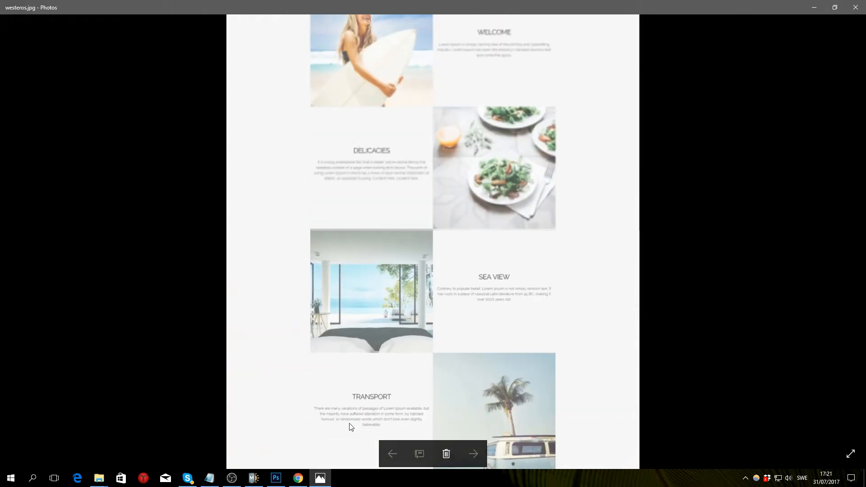
scroll("up", 3)
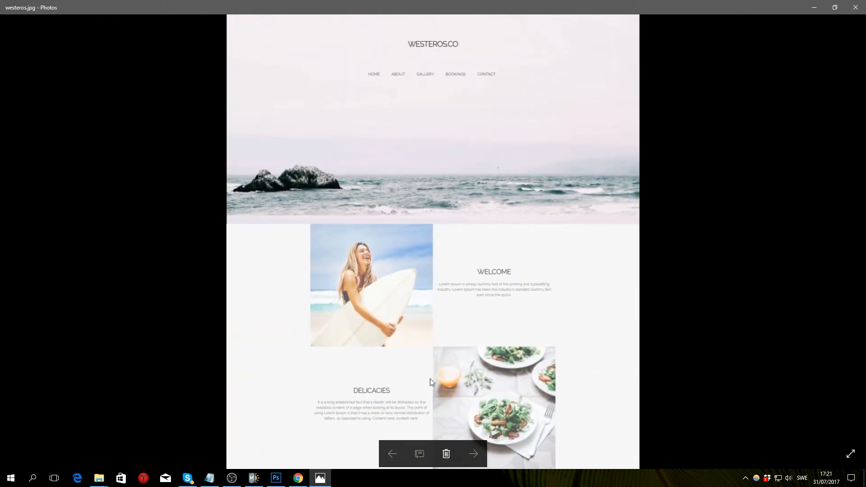
scroll("down", 3)
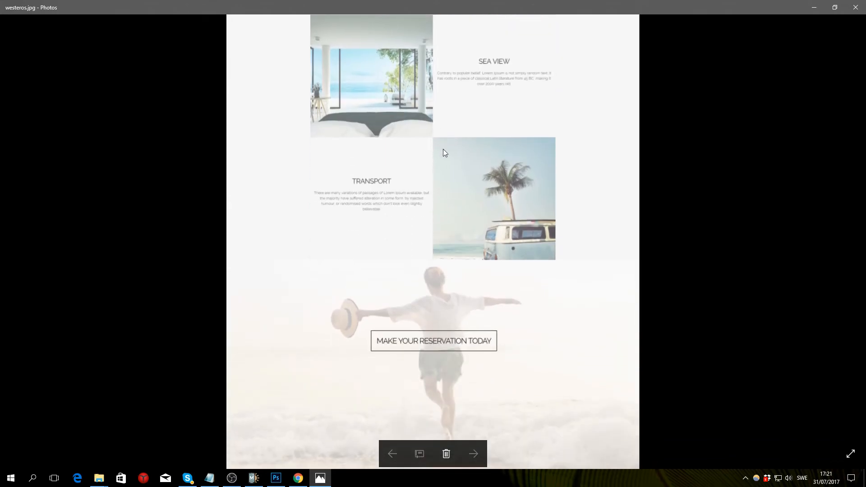
mouse_move(442, 253)
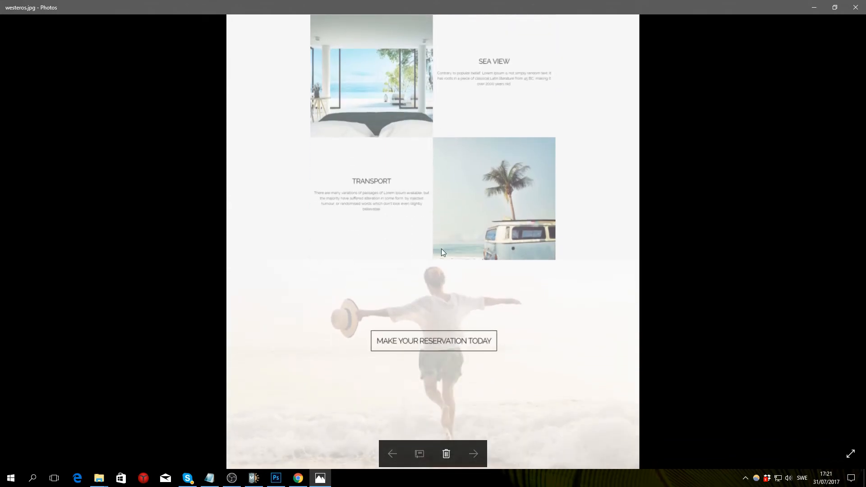